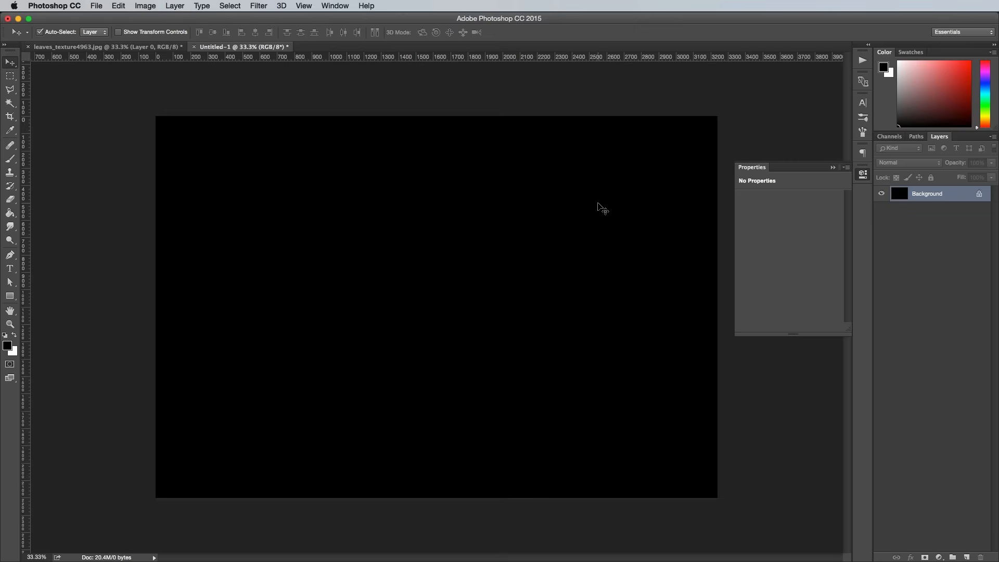
pyautogui.moveTo(862, 177)
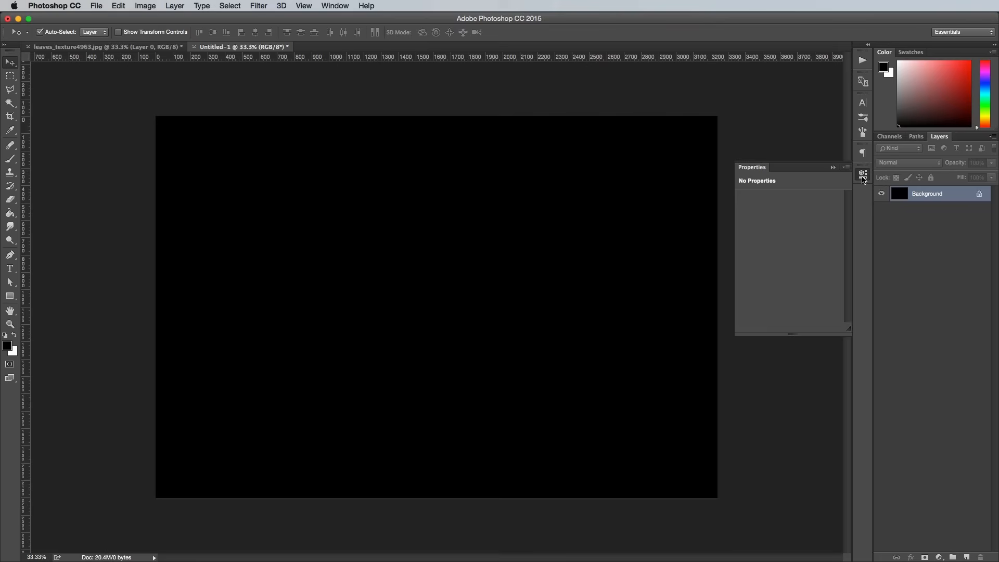
# Close the empty Properties panel and pick the Type tool to write ECO on the black canvas.
pyautogui.click(862, 174)
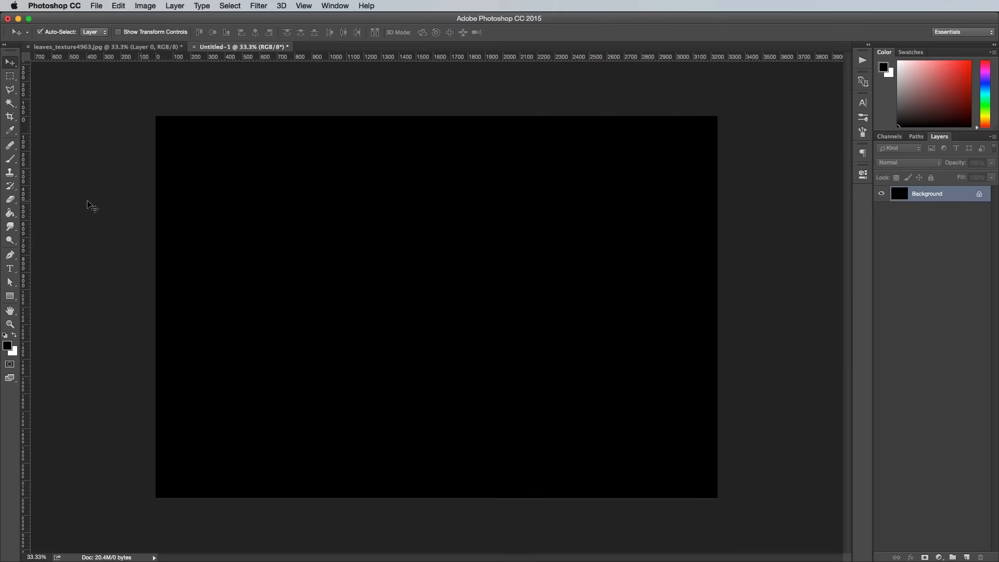
pyautogui.click(10, 269)
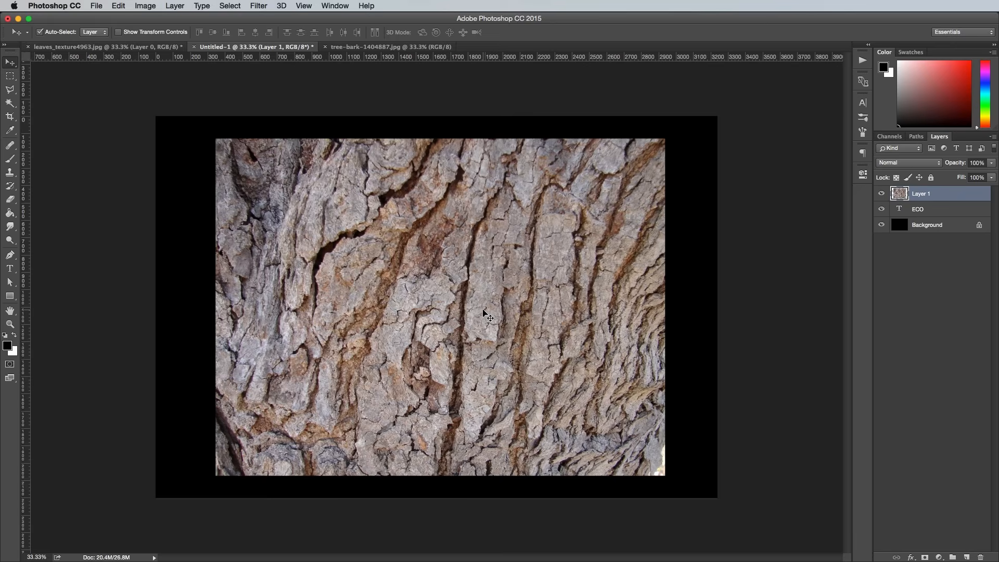
pyautogui.moveTo(934, 208)
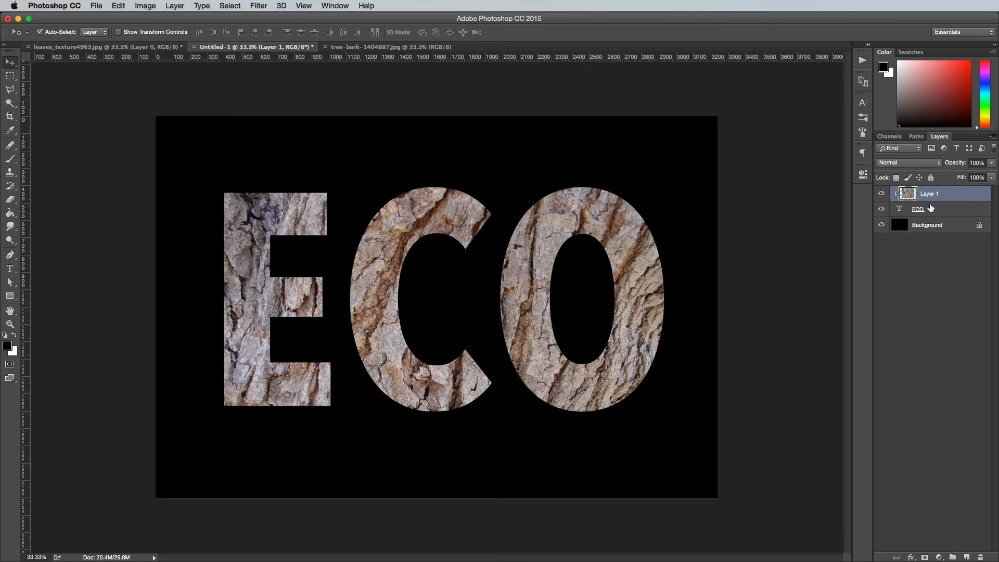
# Reduce the clipped bark texture's saturation to -42 with Hue/Saturation.
pyautogui.click(144, 6)
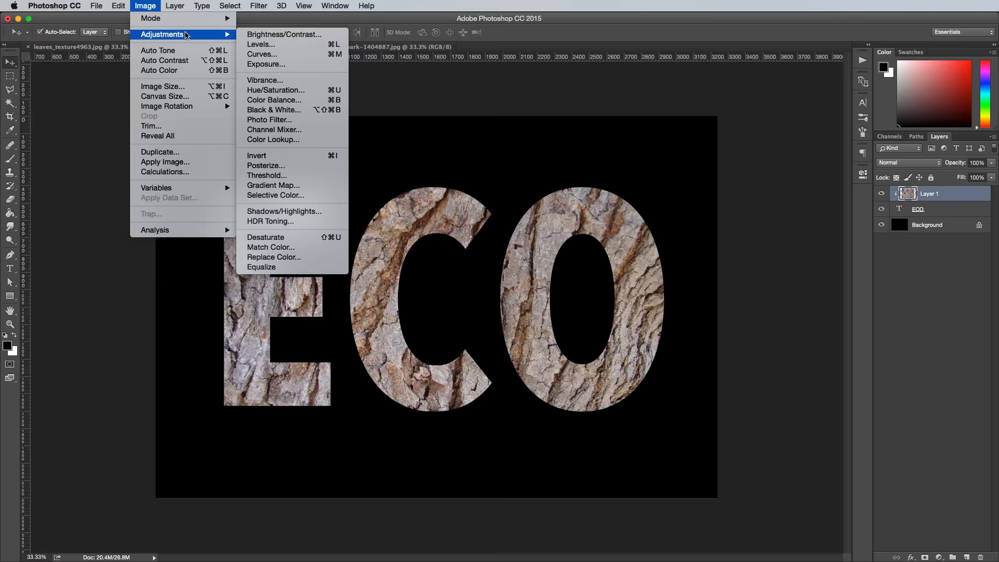
pyautogui.click(259, 44)
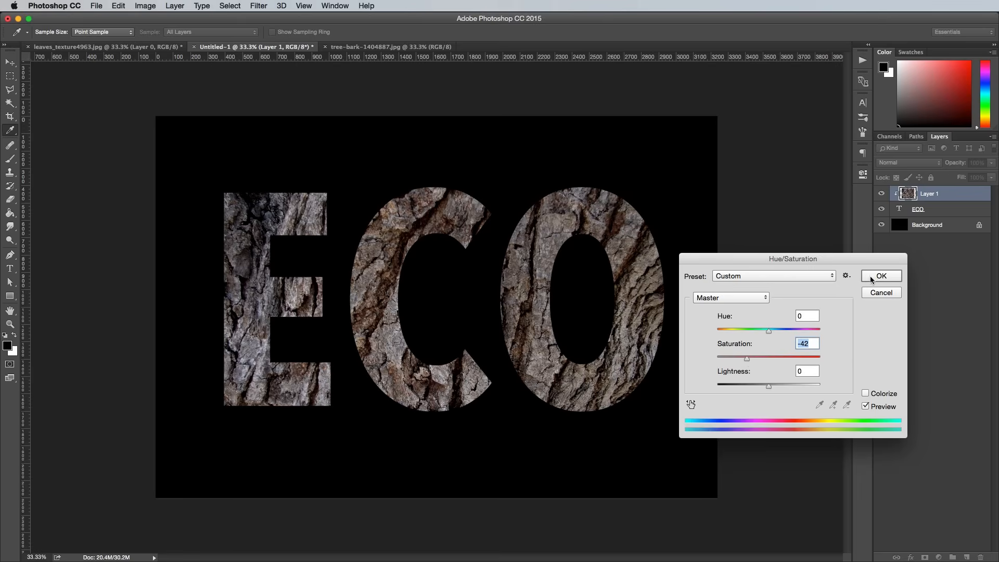
pyautogui.click(881, 275)
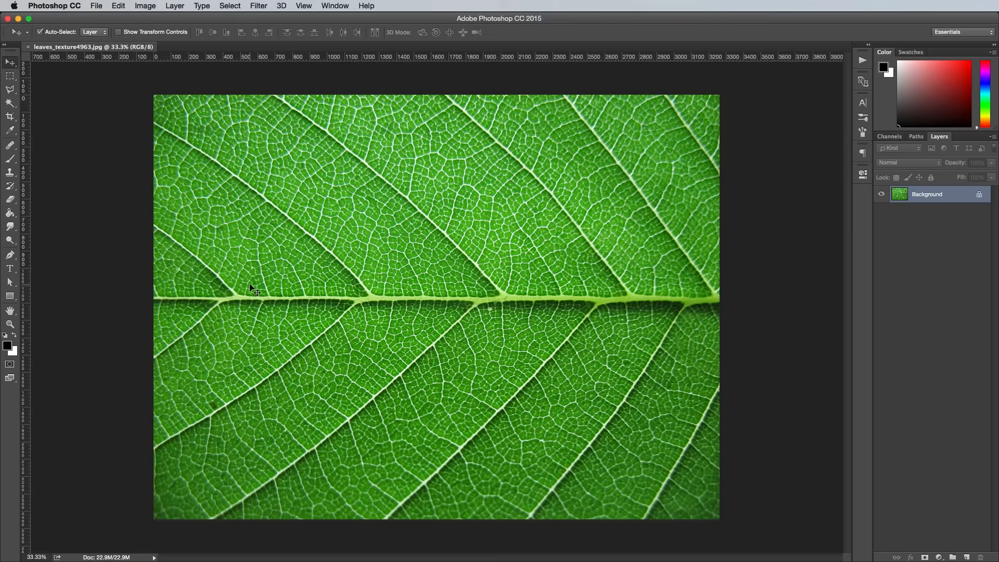
# Unlock the leaf layer, warp it into a pointed leaf shape and merge the +100 Vibrance boost into it.
pyautogui.doubleClick(927, 193)
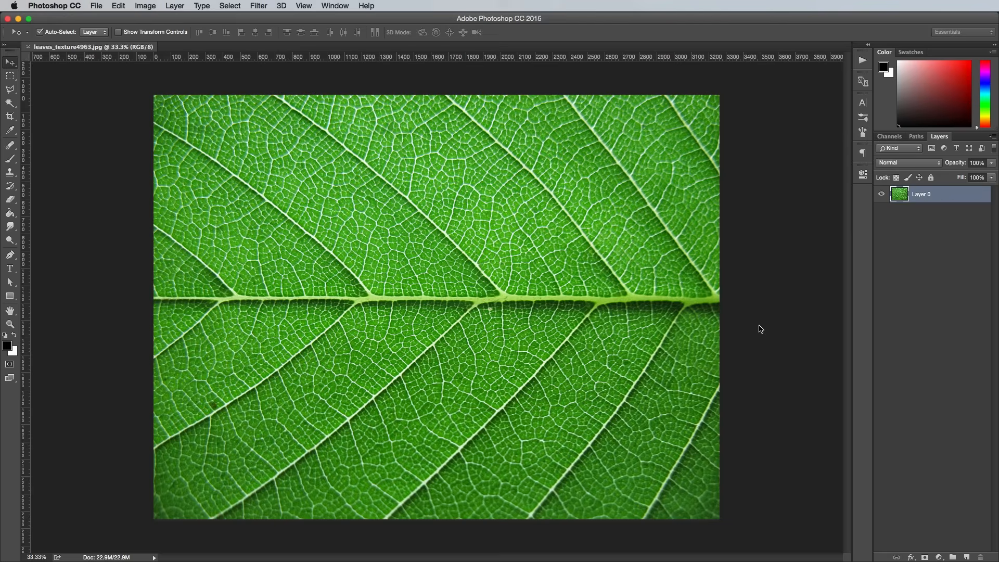
pyautogui.click(117, 6)
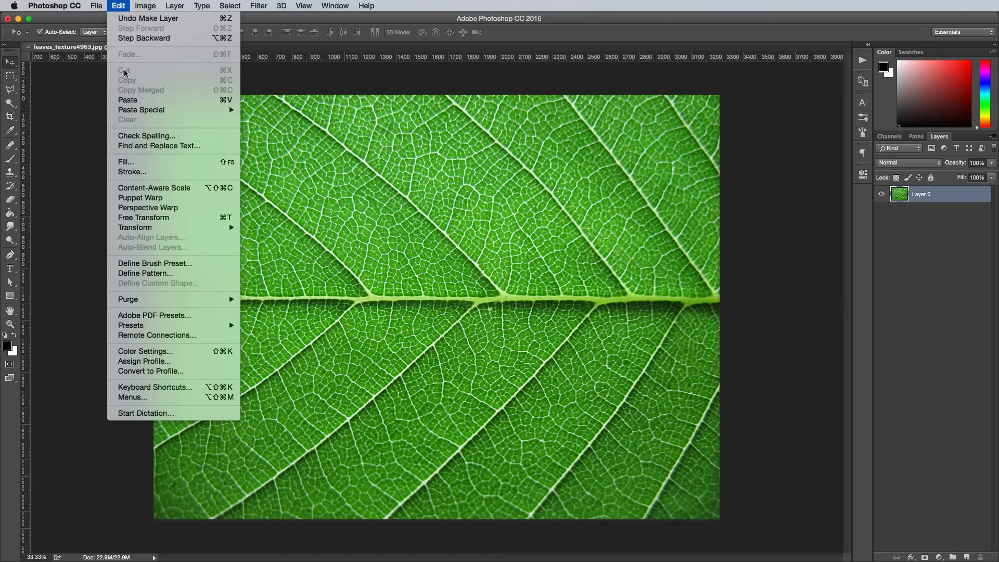
pyautogui.click(135, 228)
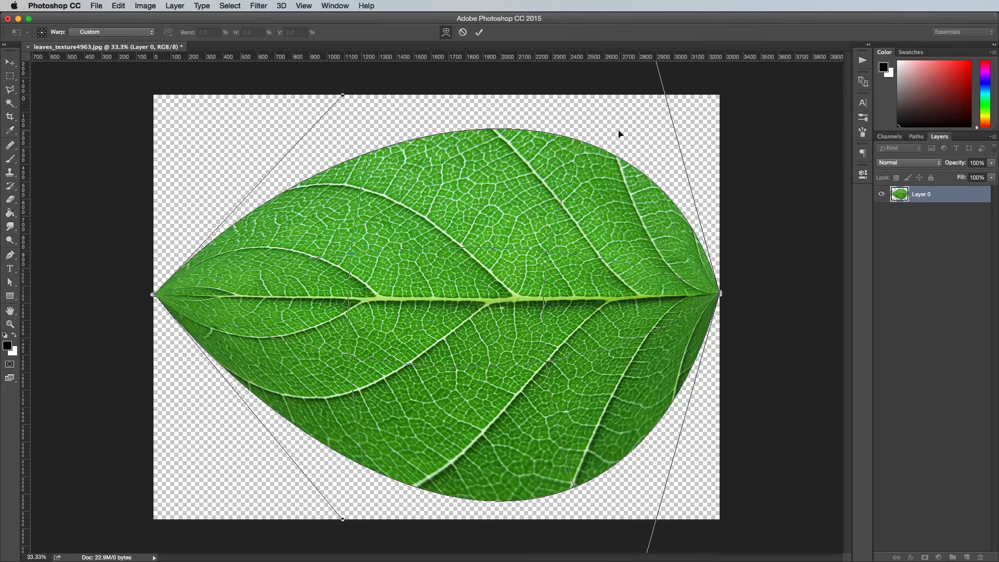
pyautogui.click(479, 33)
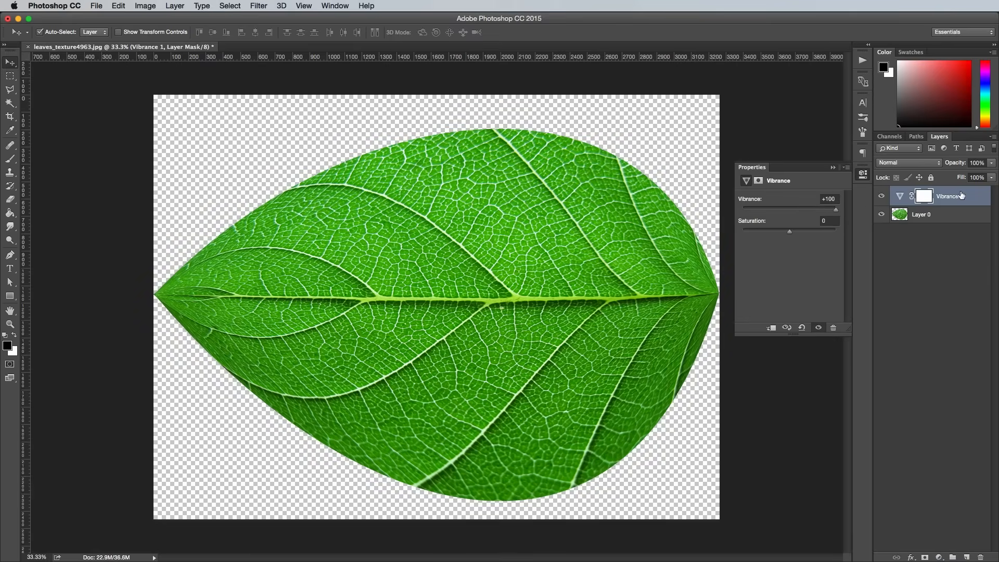
pyautogui.rightClick(947, 197)
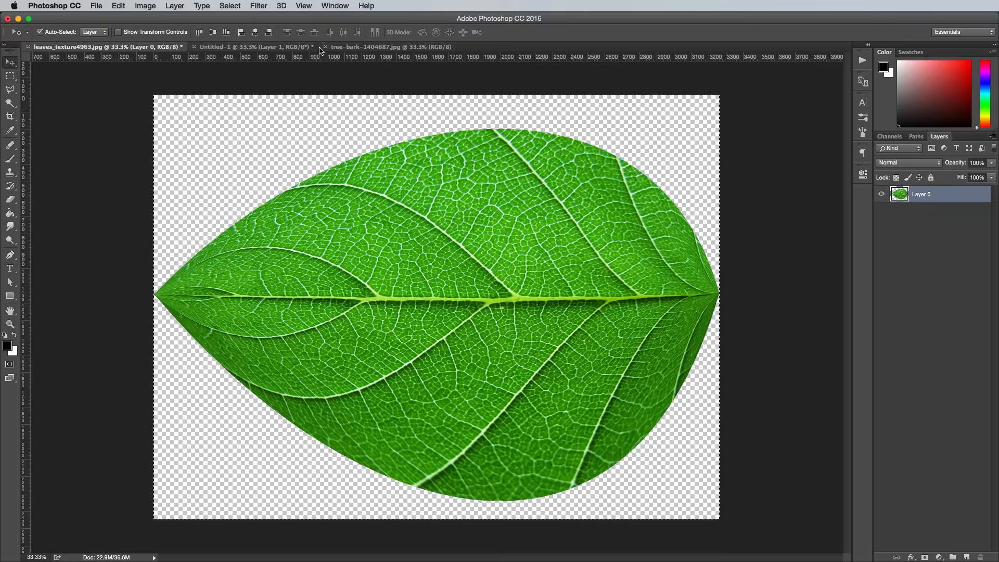
# Switch to the Untitled-1 ECO document and spread duplicated, rotated leaf copies across the letters.
pyautogui.click(255, 46)
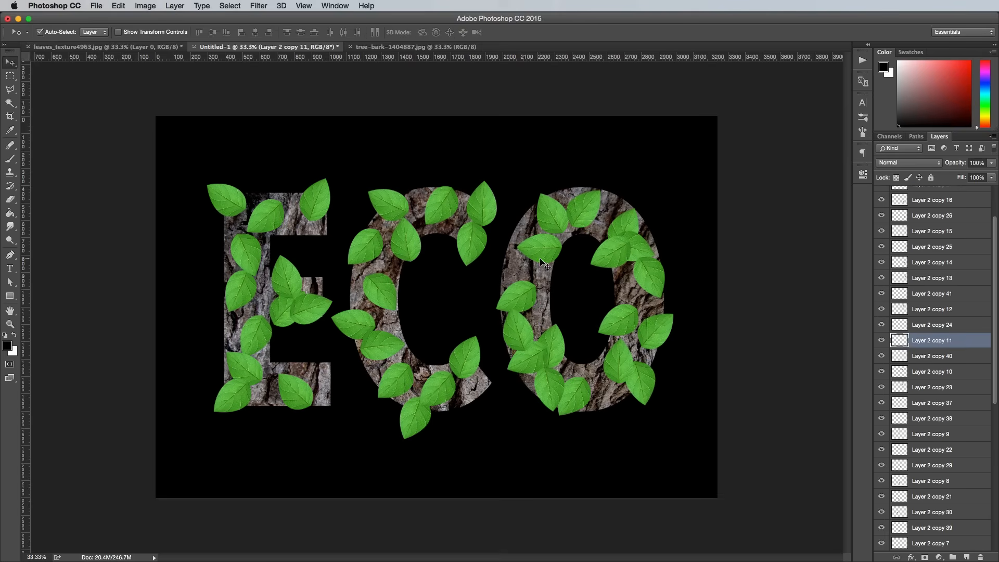
pyautogui.scroll(3)
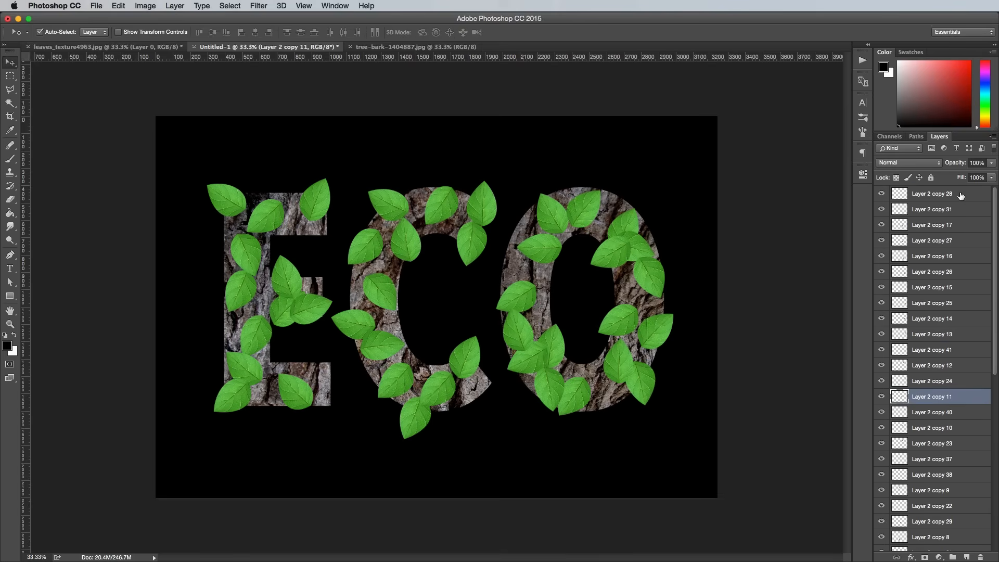
pyautogui.scroll(-3)
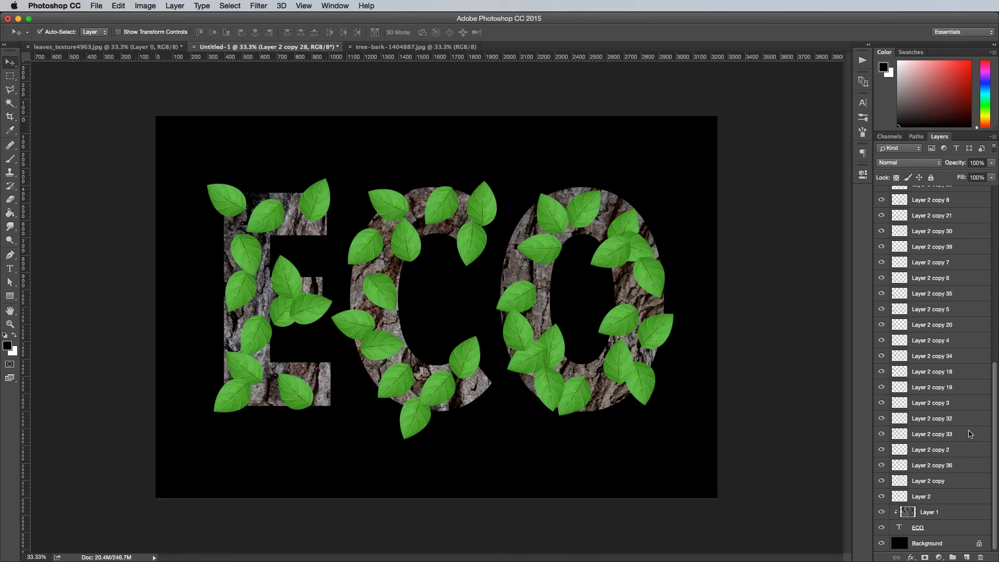
# Select all leaf layers, group them and name the group Large Leaves.
pyautogui.click(174, 6)
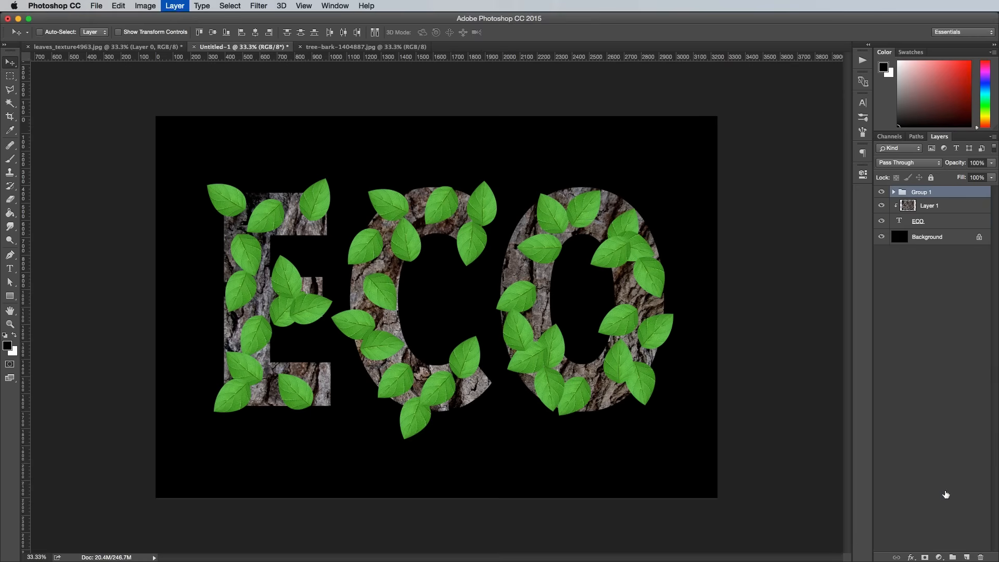
pyautogui.click(921, 192)
pyautogui.write('Large Leave')
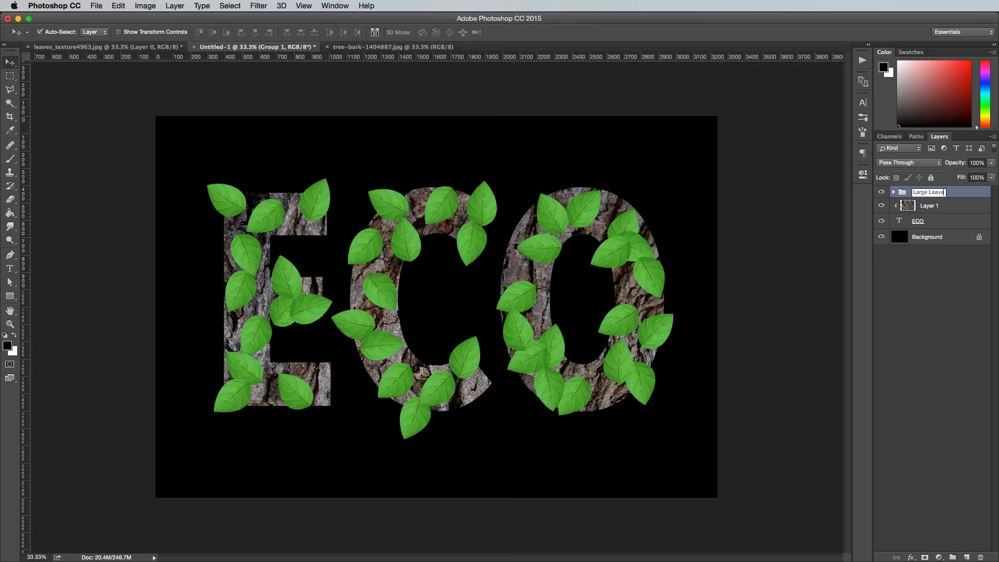
pyautogui.press('Return')
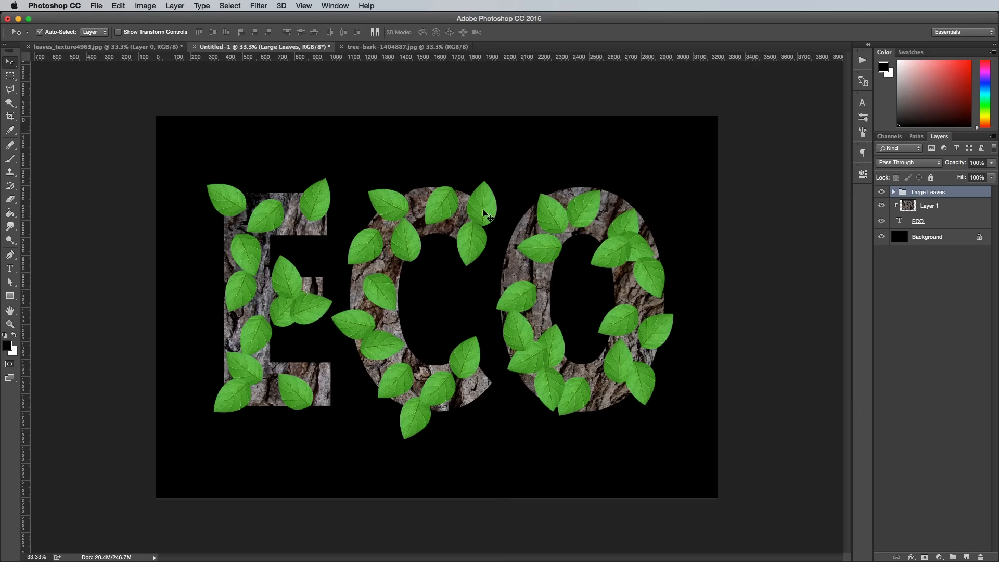
pyautogui.click(893, 191)
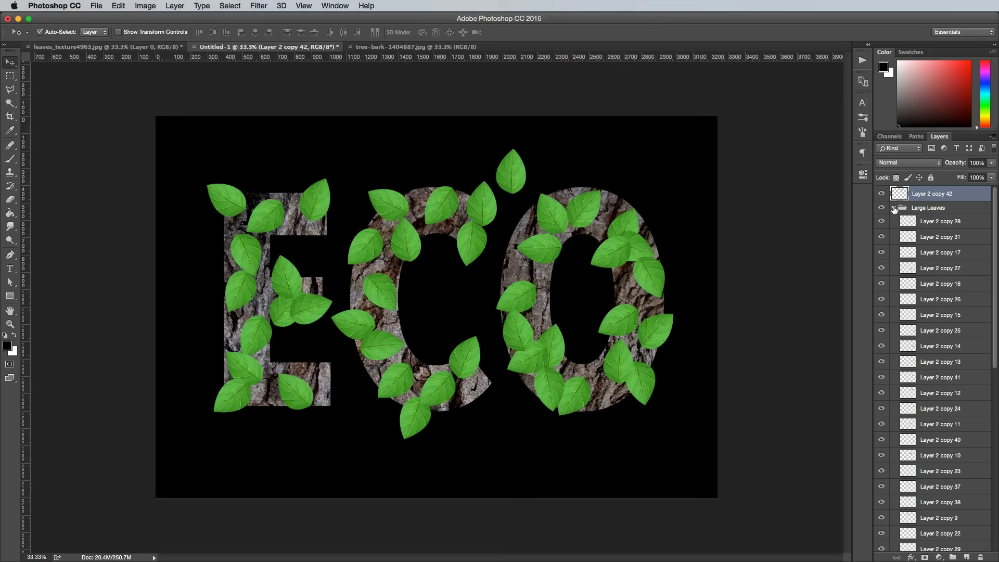
# Build the Med Leaves group from scaled-down copies, then hide Large Leaves to add Small Leaves.
pyautogui.click(893, 207)
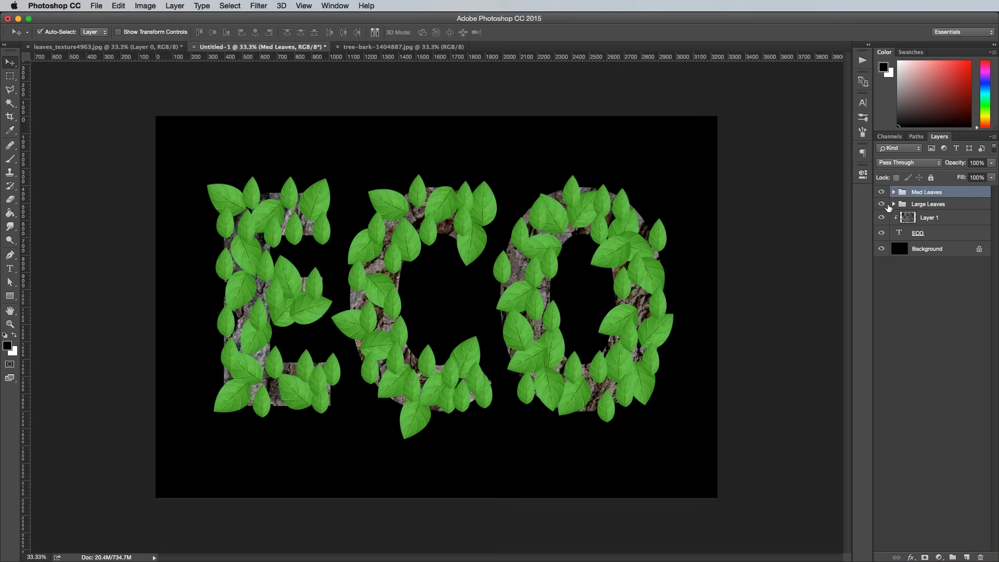
pyautogui.click(882, 204)
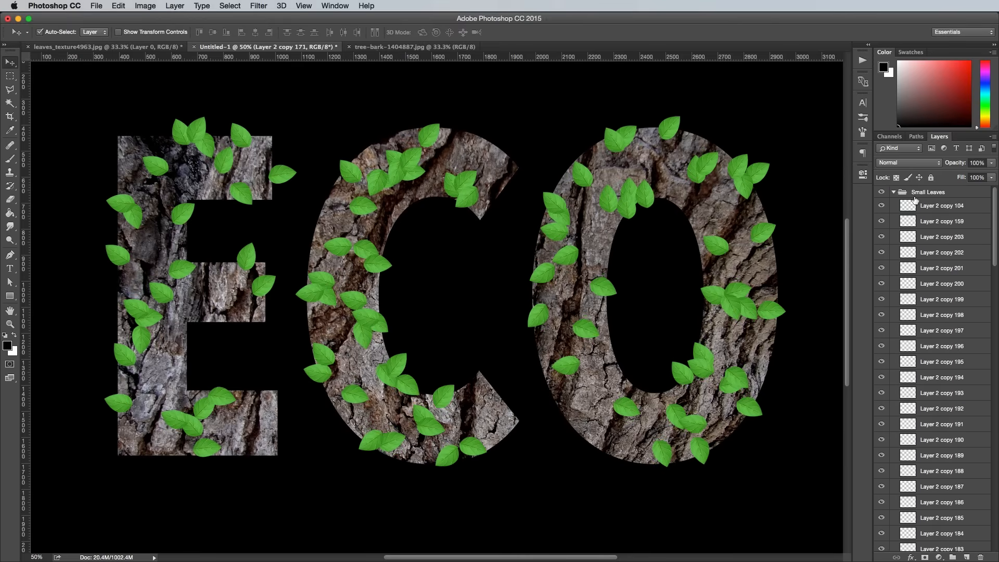
# Collapse Small Leaves and make Med Leaves and Large Leaves visible again.
pyautogui.click(894, 192)
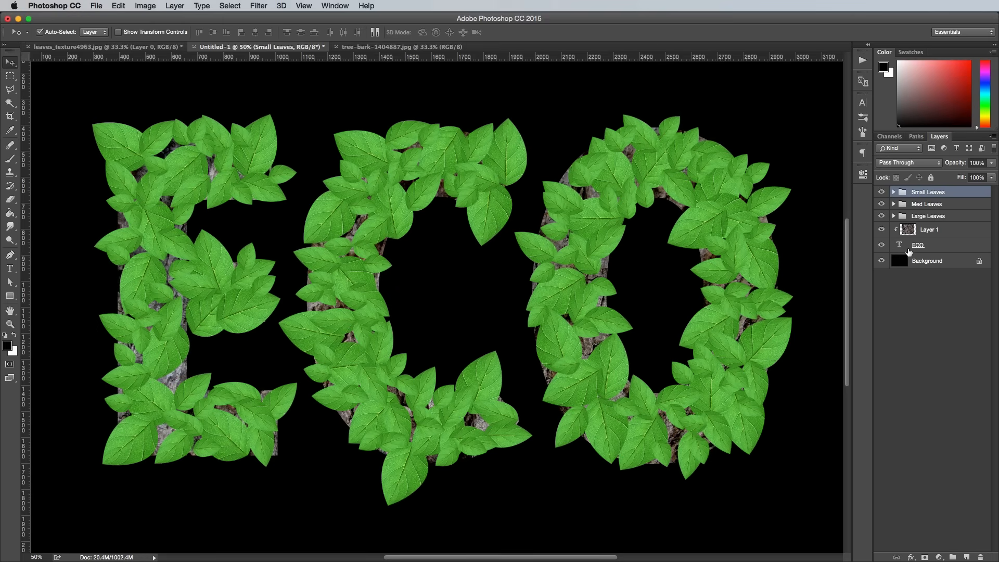
pyautogui.click(893, 216)
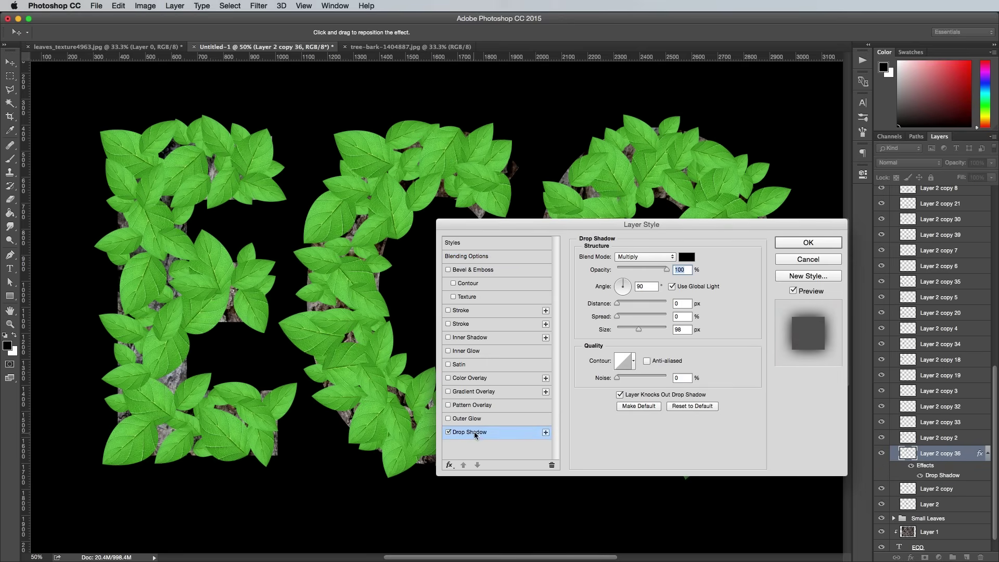
pyautogui.moveTo(484, 401)
pyautogui.write('50')
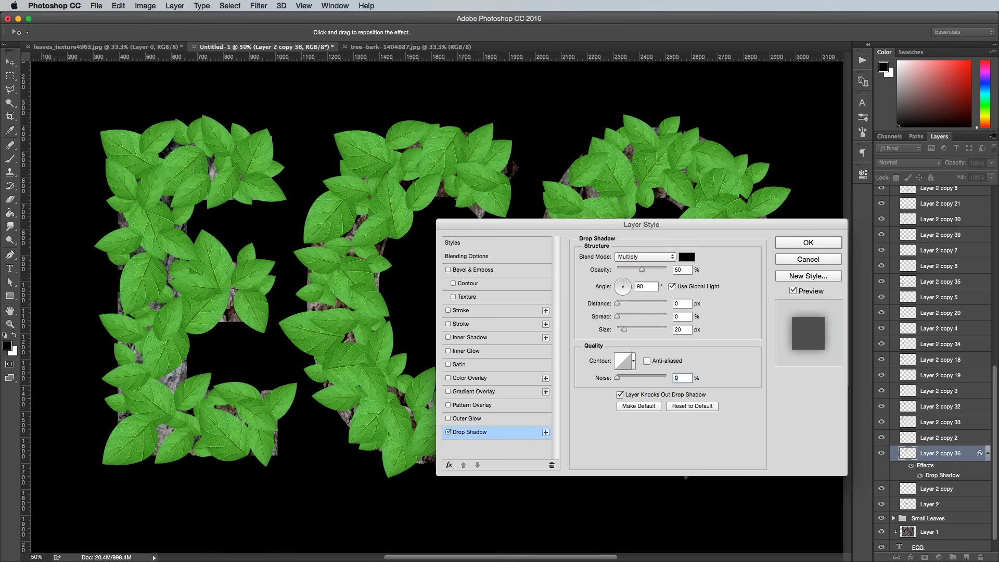
# Apply the 50% opacity, 20 px drop shadow and copy the style onto the leaf groups.
pyautogui.click(808, 243)
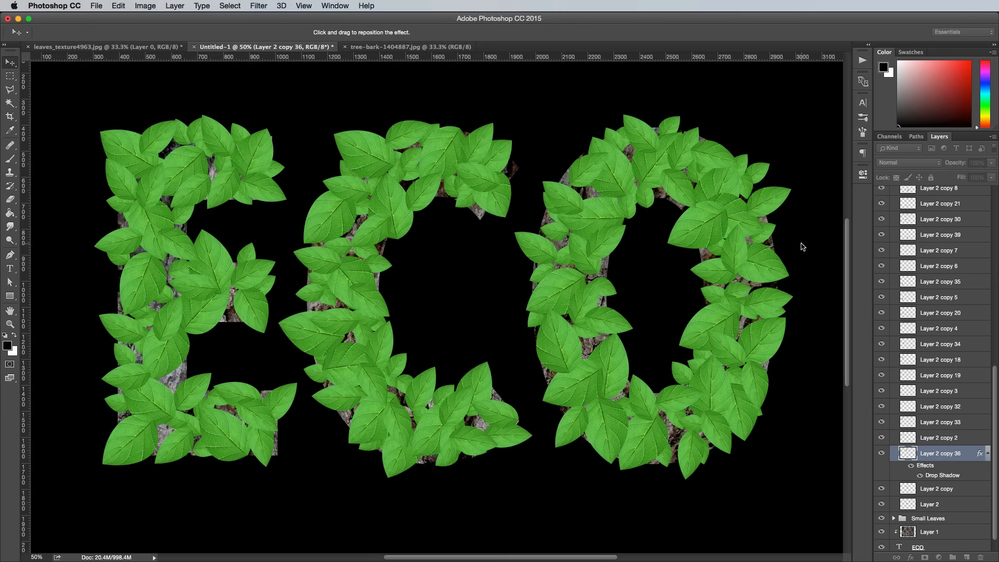
pyautogui.rightClick(939, 453)
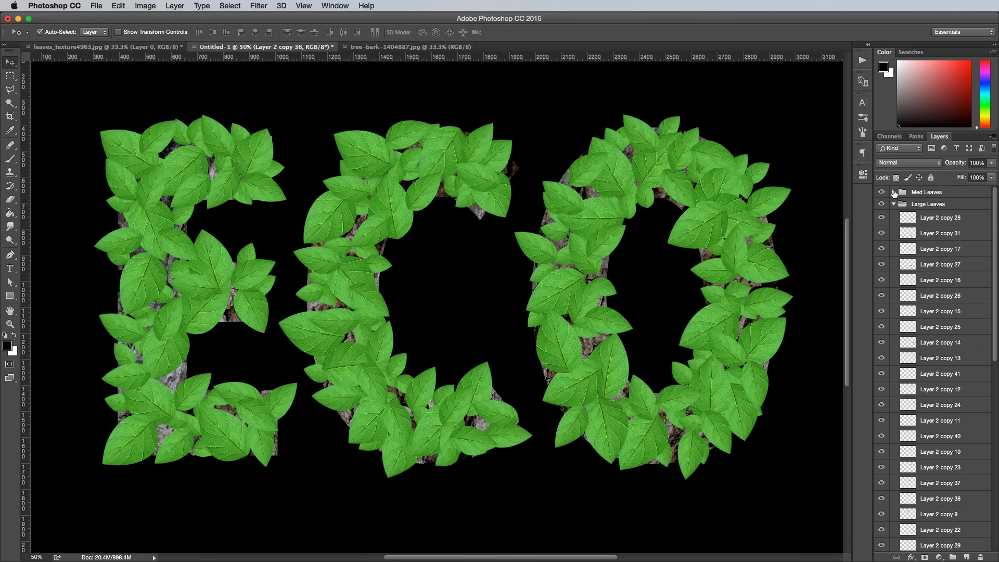
pyautogui.scroll(-3)
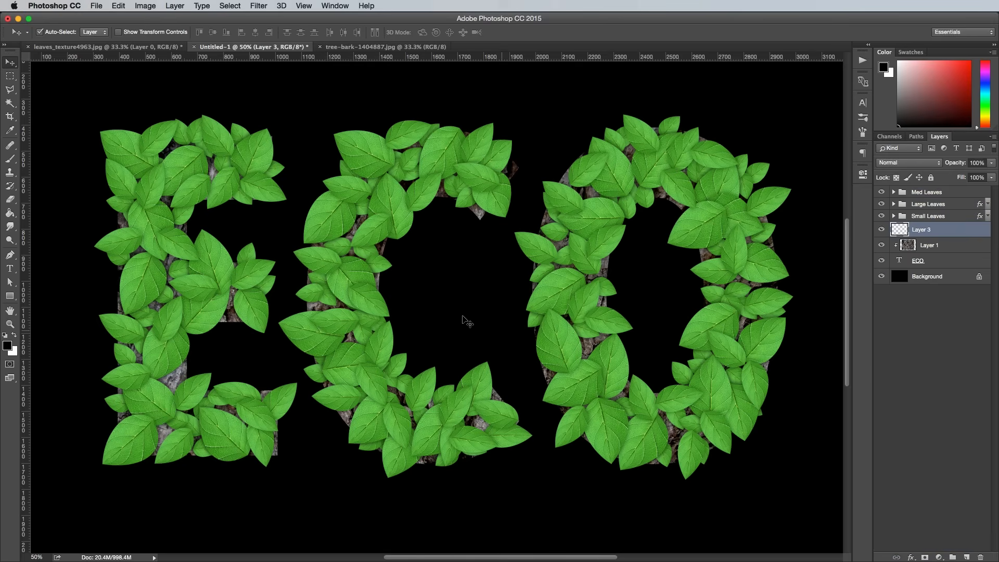
# Choose a soft brush at 82% opacity on Layer 3 for painting the vine strokes.
pyautogui.click(10, 158)
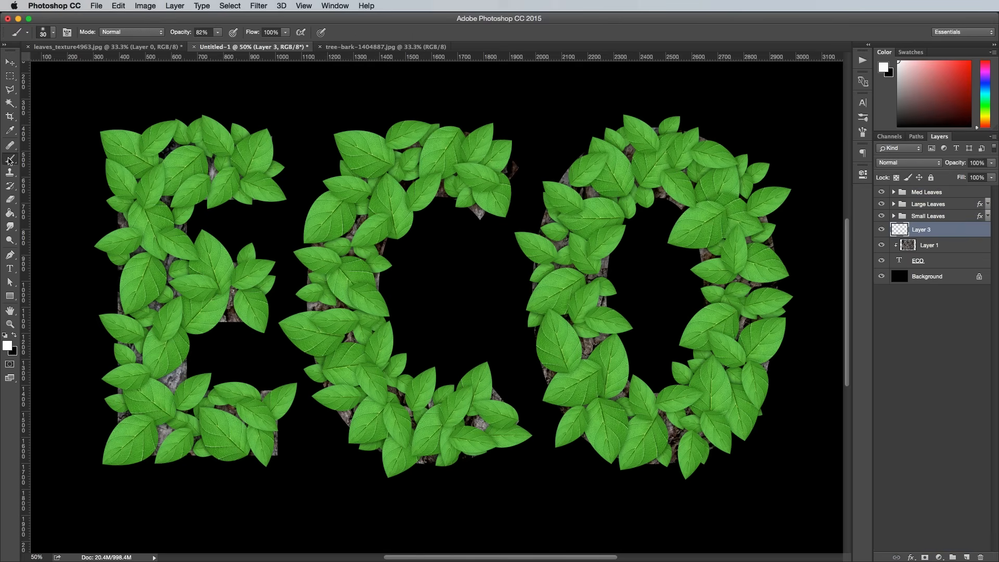
pyautogui.moveTo(862, 119)
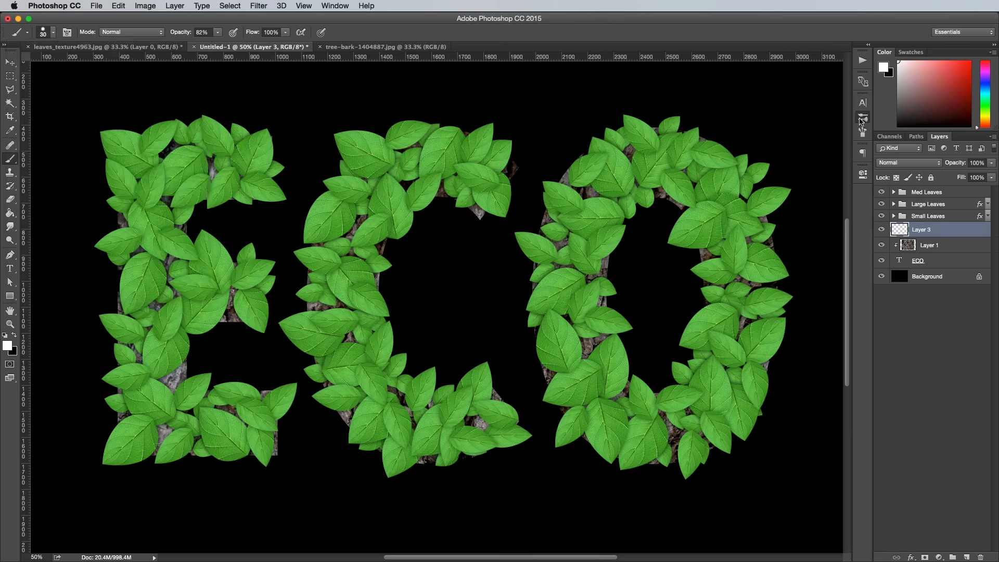
pyautogui.click(862, 117)
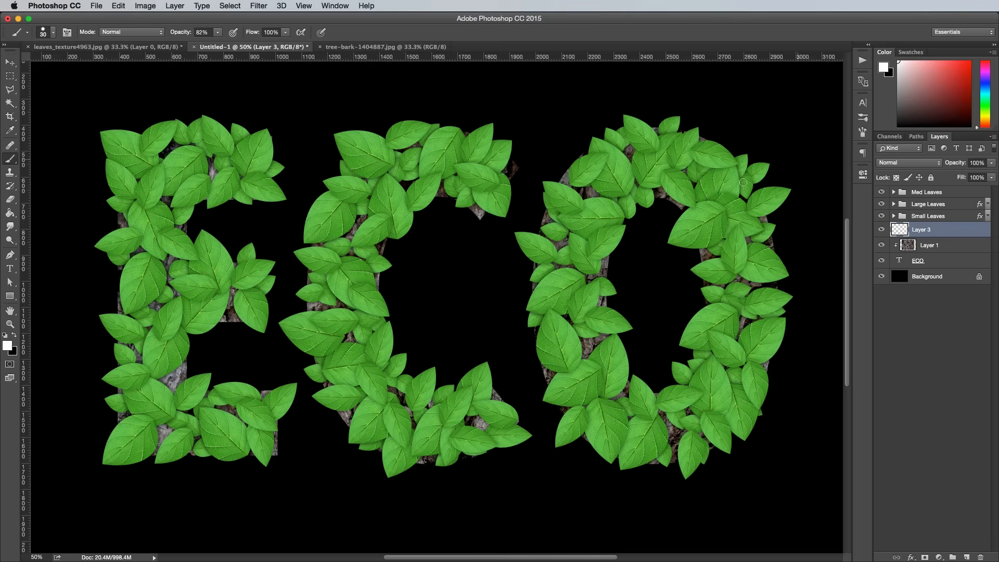
pyautogui.moveTo(222, 165)
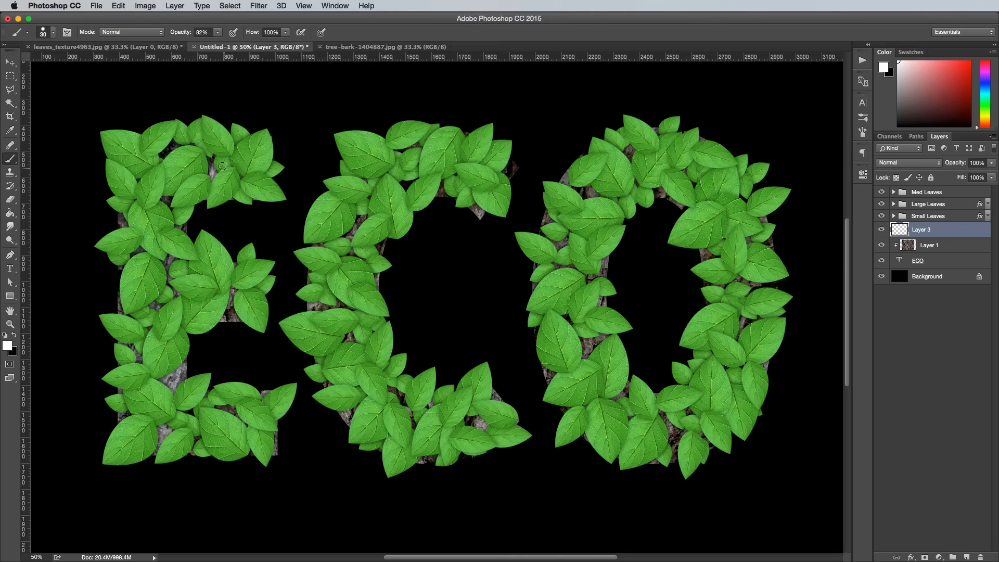
pyautogui.moveTo(183, 152)
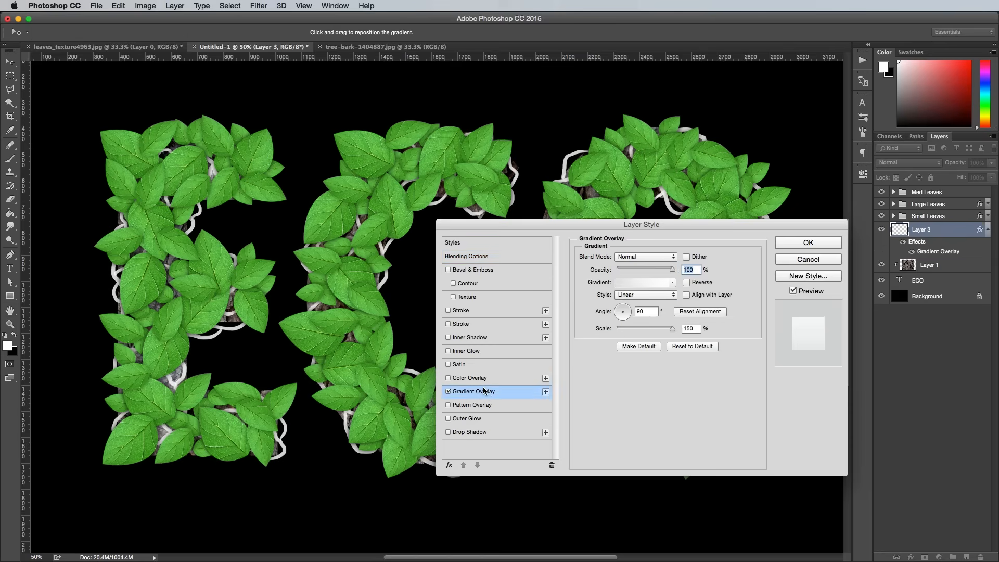
# Give the vines a dark-to-bright green Gradient Overlay and enable Satin shading.
pyautogui.click(642, 282)
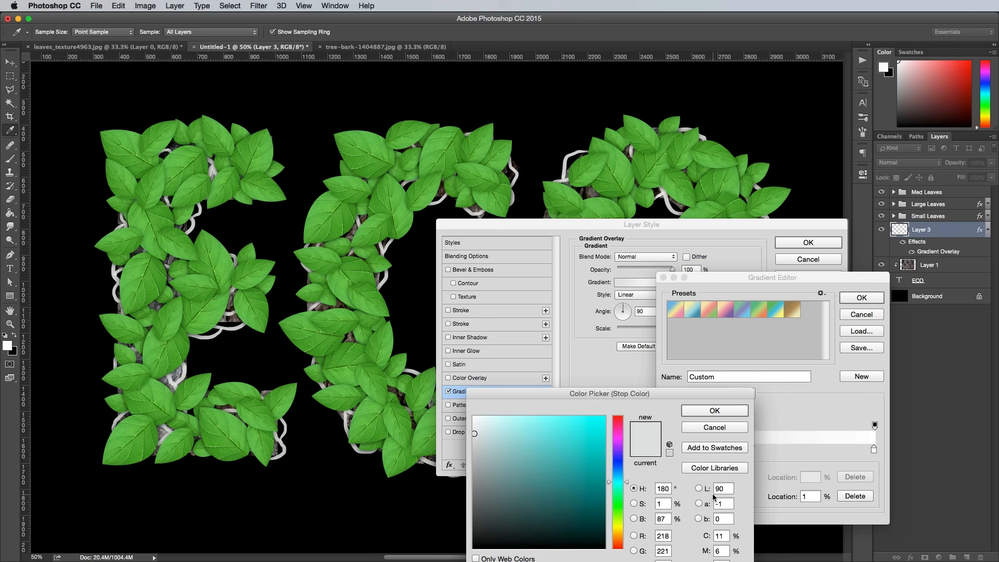
pyautogui.click(551, 518)
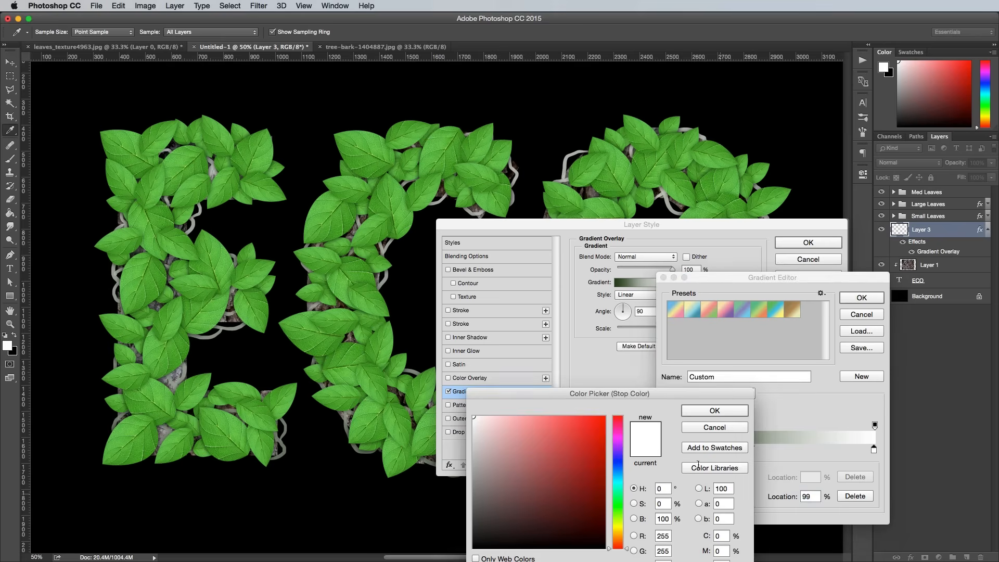
pyautogui.click(714, 410)
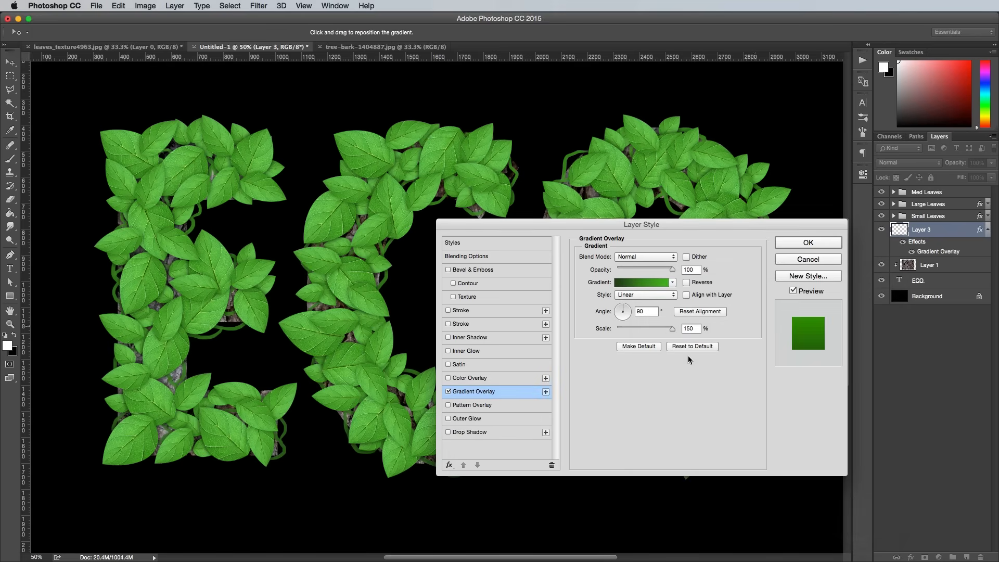
pyautogui.click(449, 364)
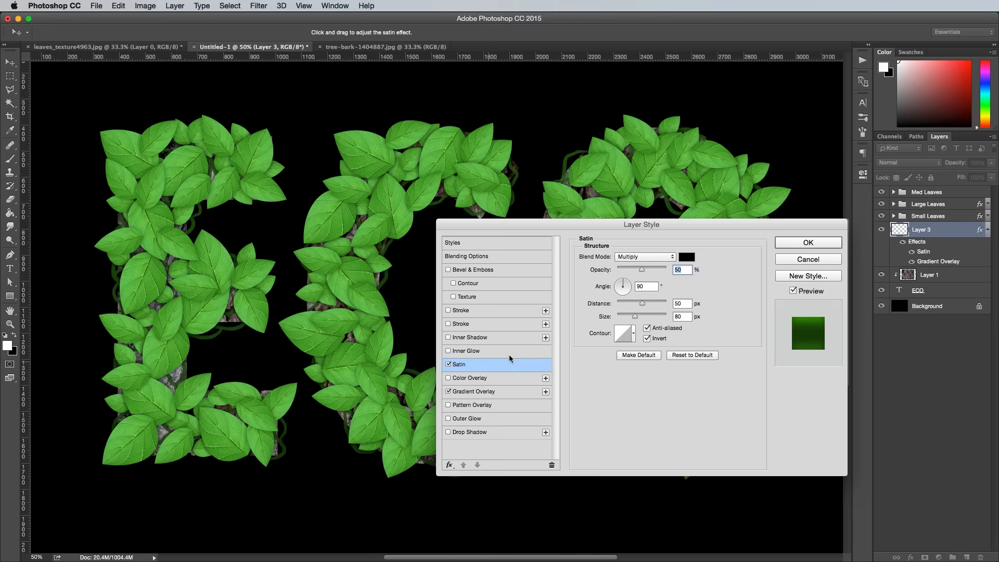
pyautogui.moveTo(628, 310)
pyautogui.write('20')
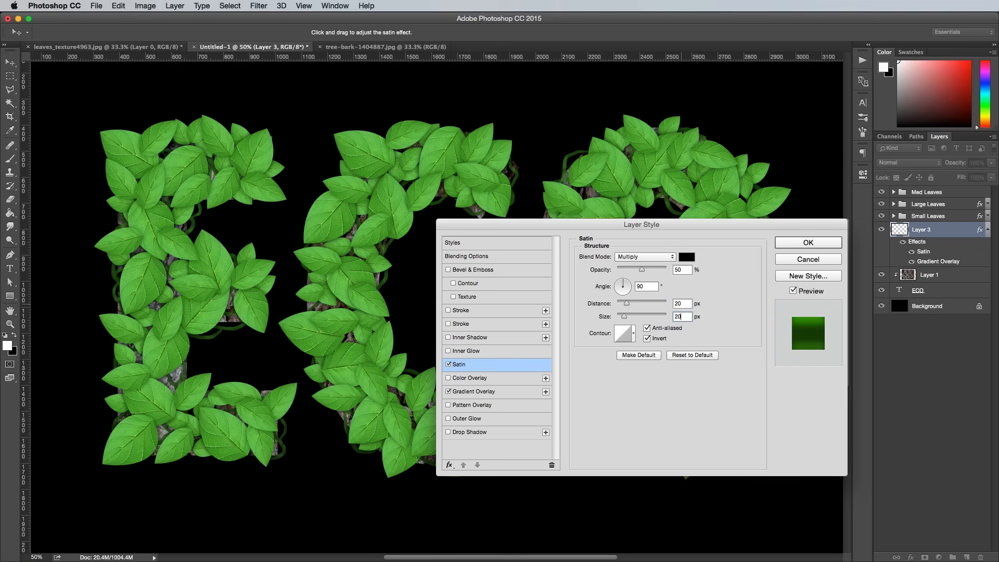
# Set the satin contour, Bevel & Emboss highlight mode and soft Drop Shadow, then apply the vine styles.
pyautogui.click(623, 333)
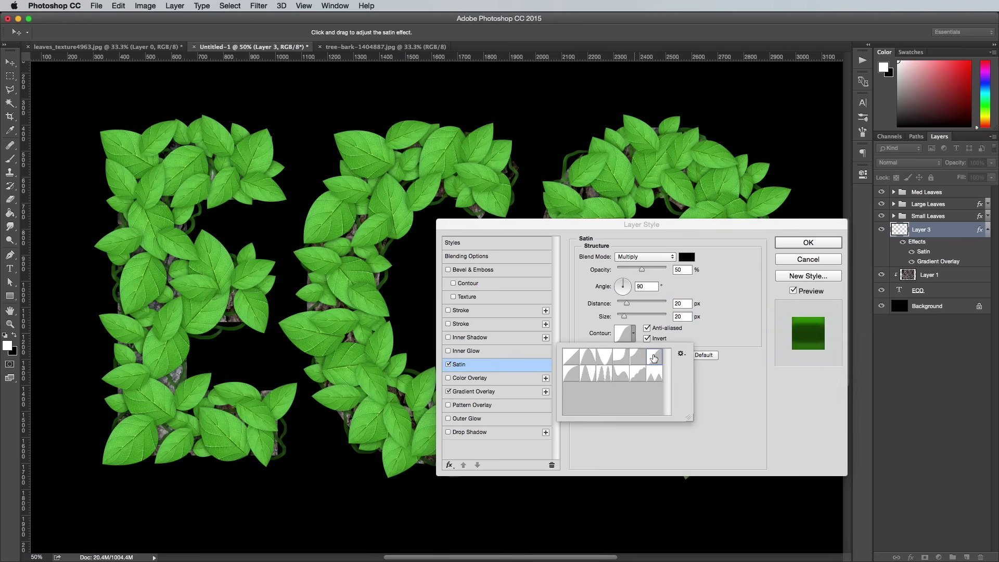
pyautogui.click(473, 270)
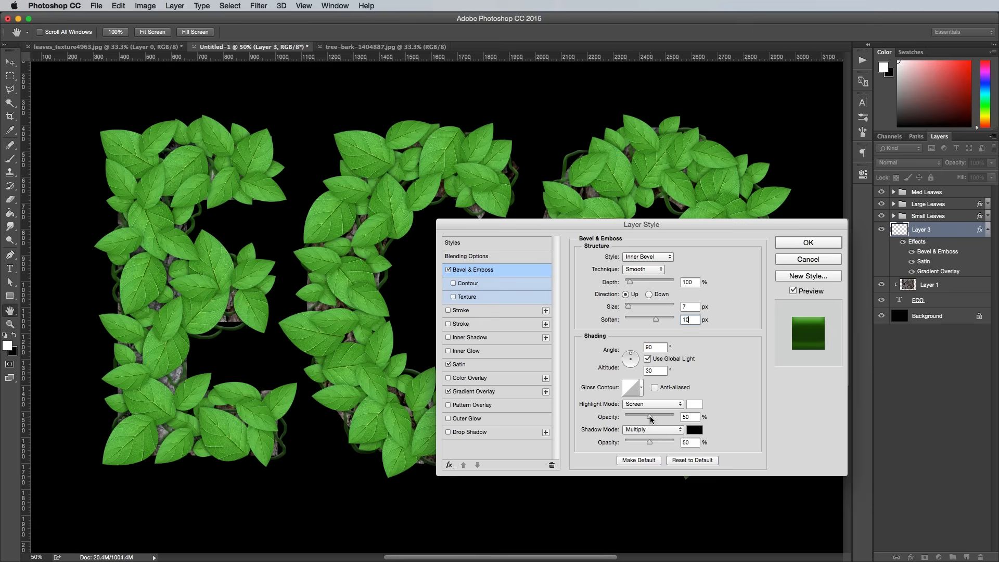
pyautogui.click(652, 404)
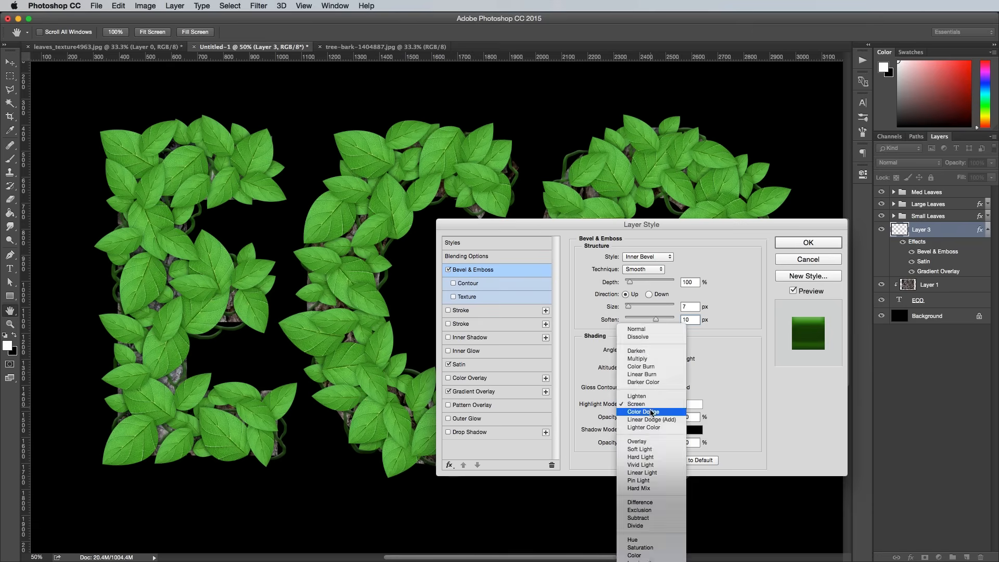
pyautogui.click(469, 432)
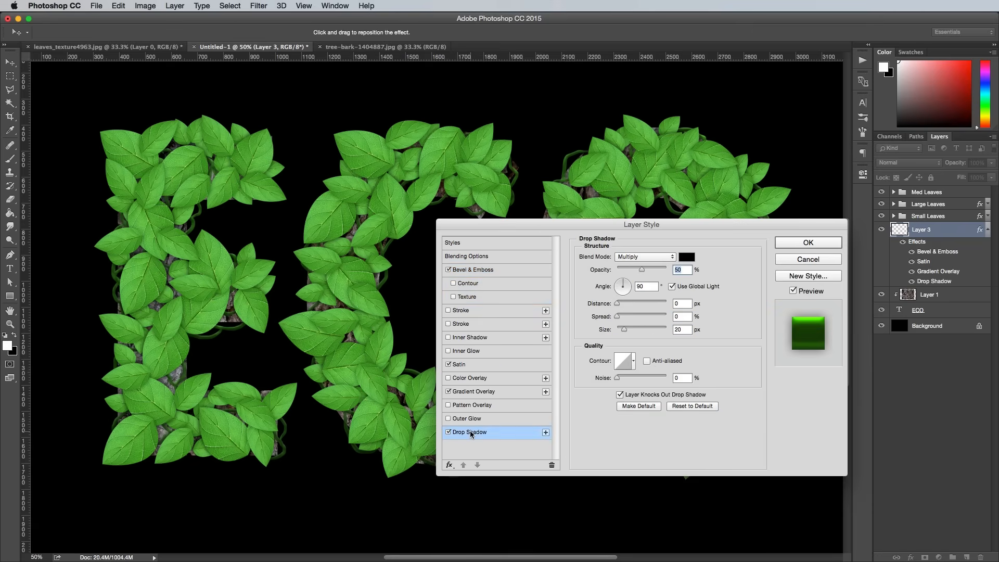
pyautogui.moveTo(752, 260)
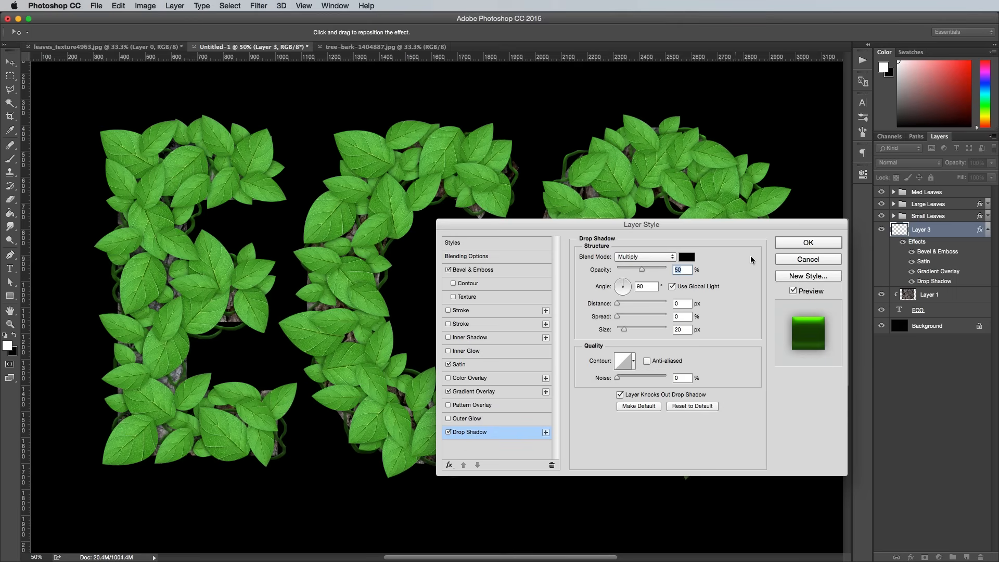
pyautogui.click(808, 242)
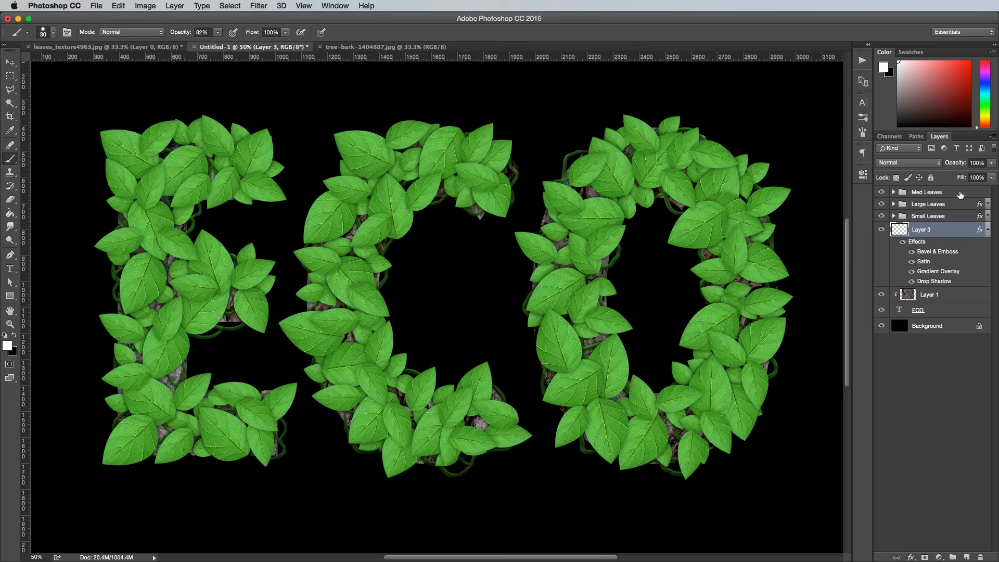
# Add a highlights layer of soft white spots blended in Soft Light over the leaves.
pyautogui.click(970, 557)
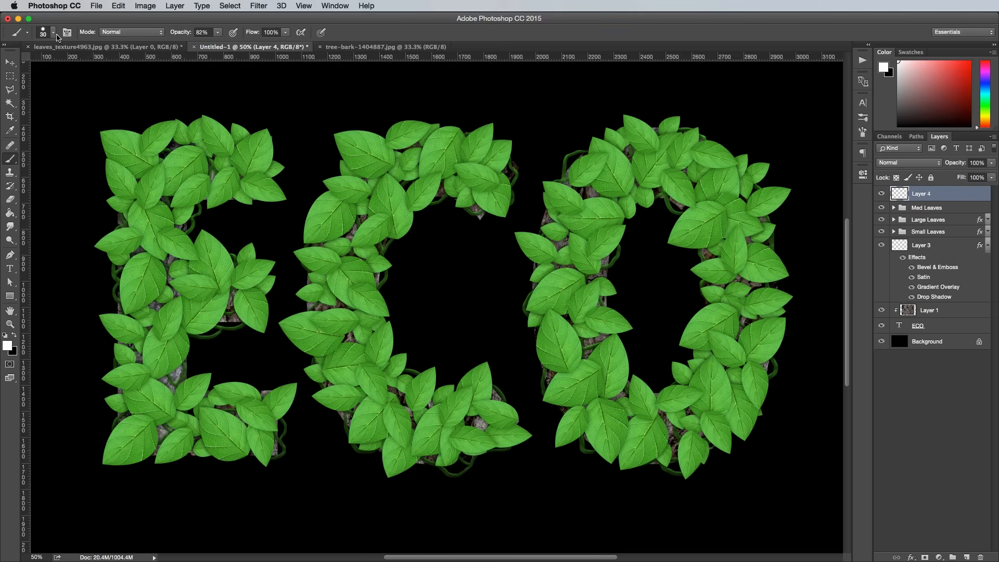
pyautogui.moveTo(351, 203)
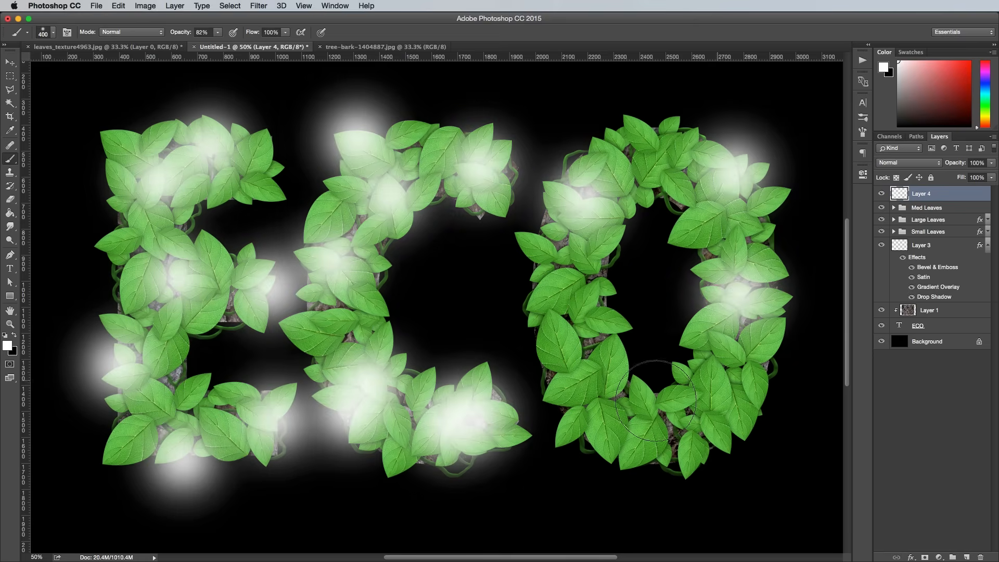
pyautogui.click(907, 162)
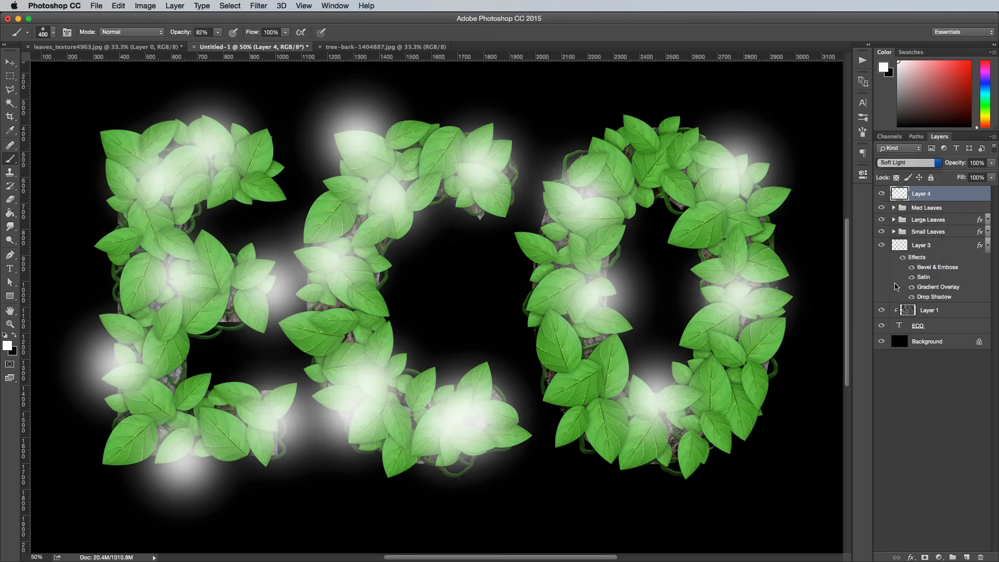
# Add a shadows layer of dark patches in Soft Light and rename the layers Highlights and Shadows.
pyautogui.click(975, 163)
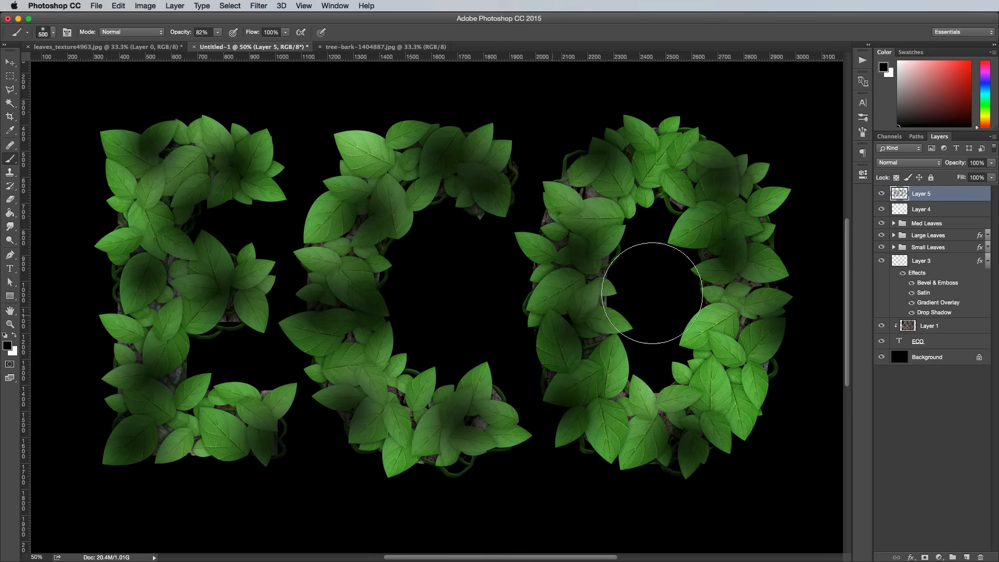
pyautogui.click(908, 162)
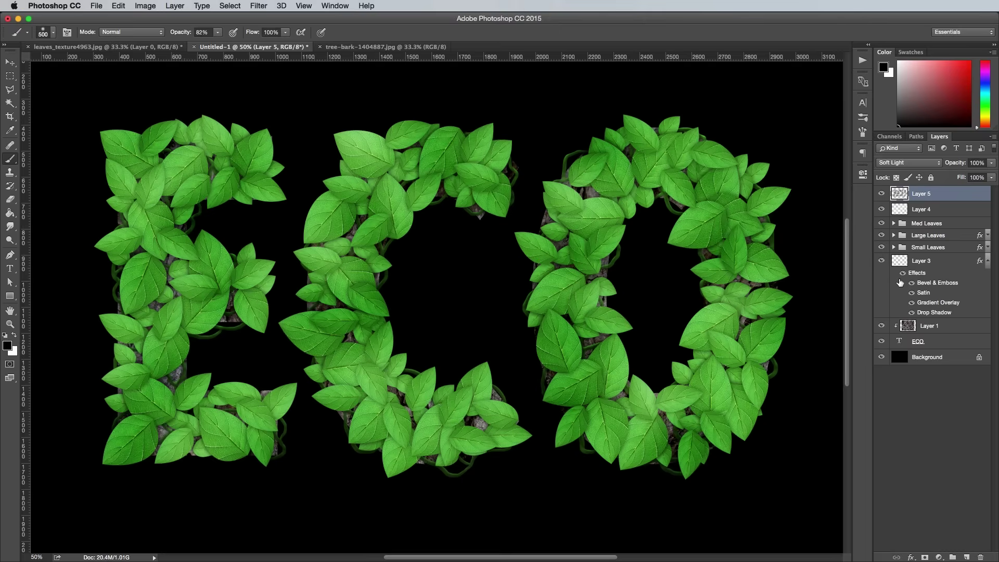
pyautogui.doubleClick(921, 209)
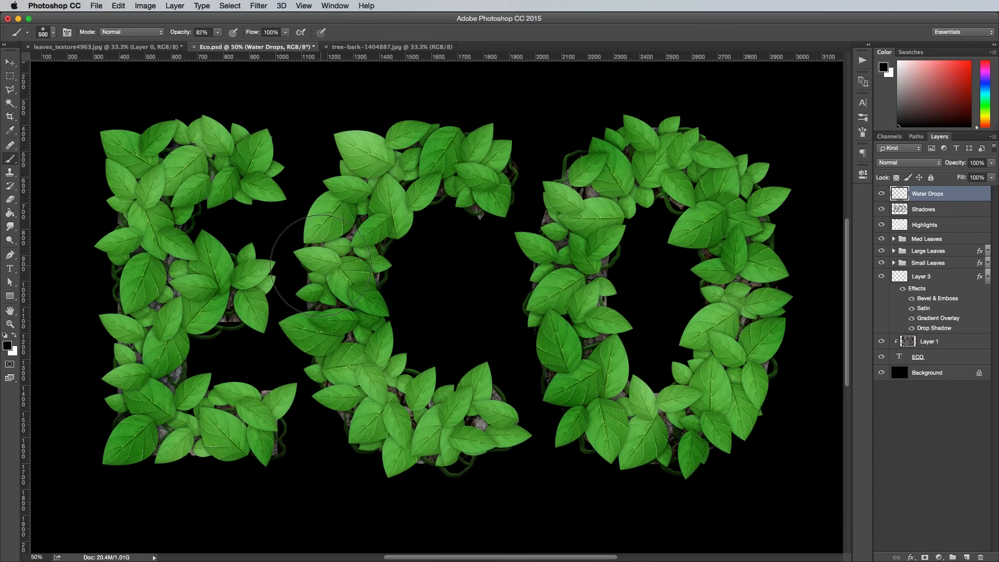
pyautogui.moveTo(81, 93)
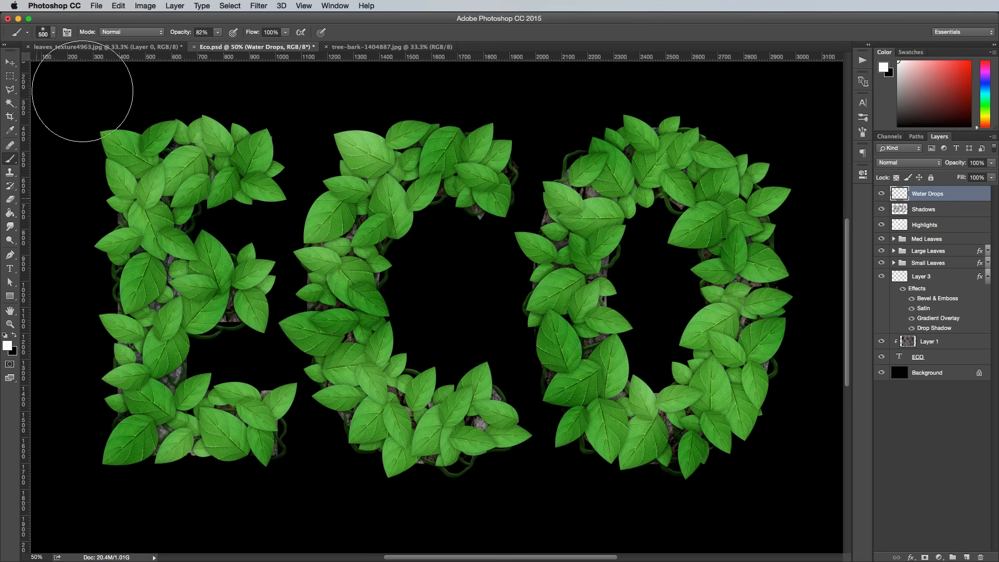
# Dot water droplets across the leaves on a Water Drops layer with 0% fill, ready for styling.
pyautogui.click(55, 32)
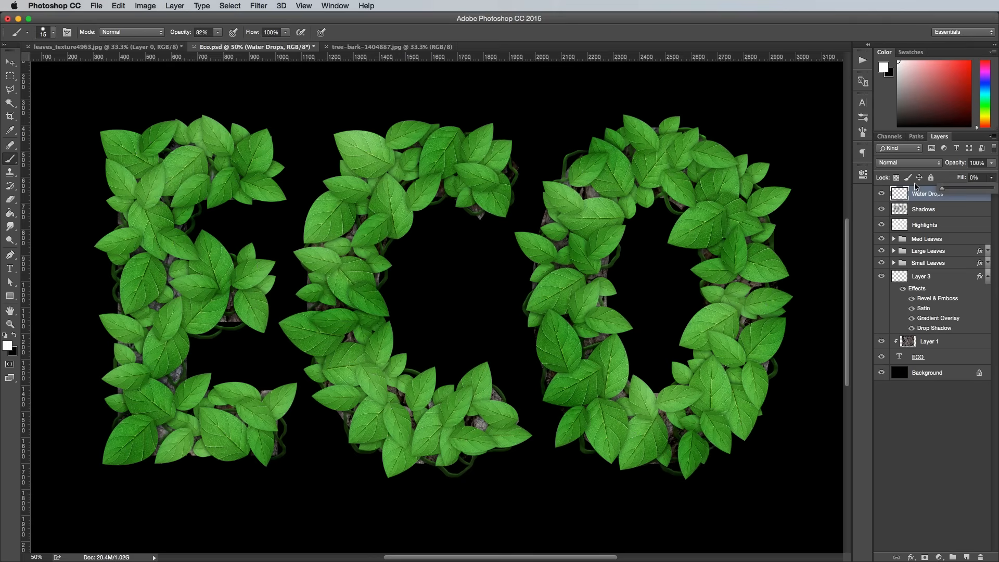
pyautogui.doubleClick(930, 194)
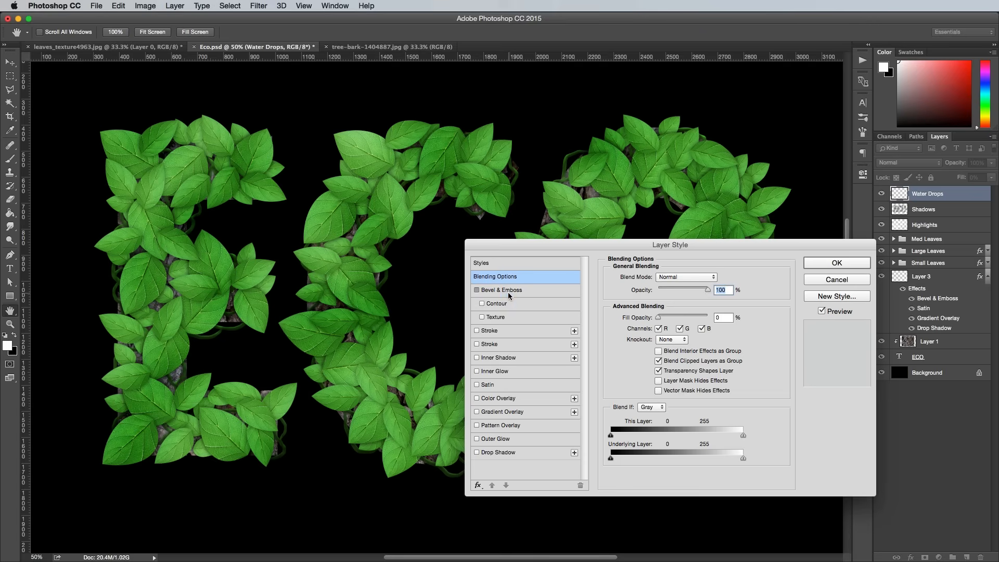
# Give the droplets a sharper Bevel & Emboss, size 20, lit from a 139° angle.
pyautogui.click(501, 290)
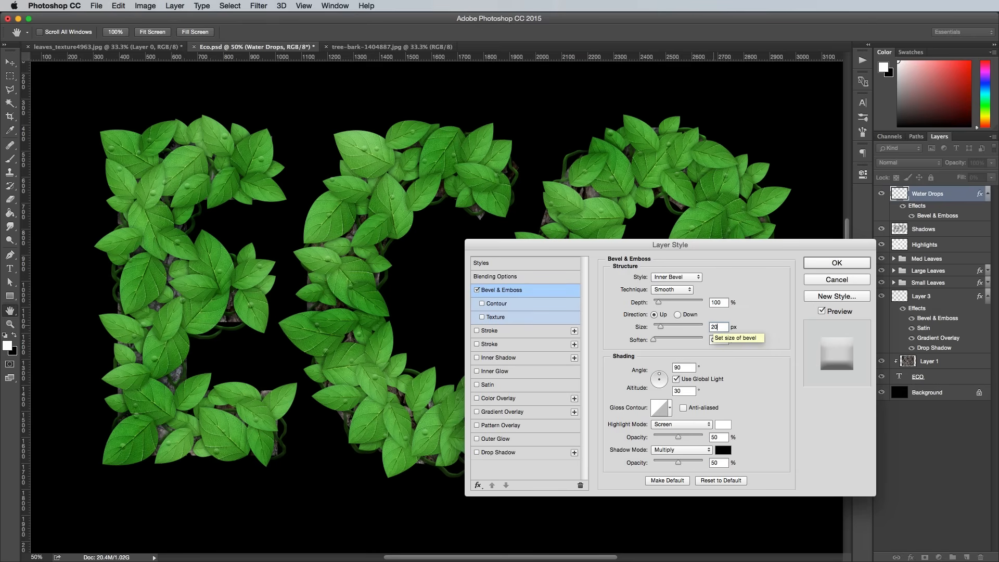
pyautogui.click(684, 367)
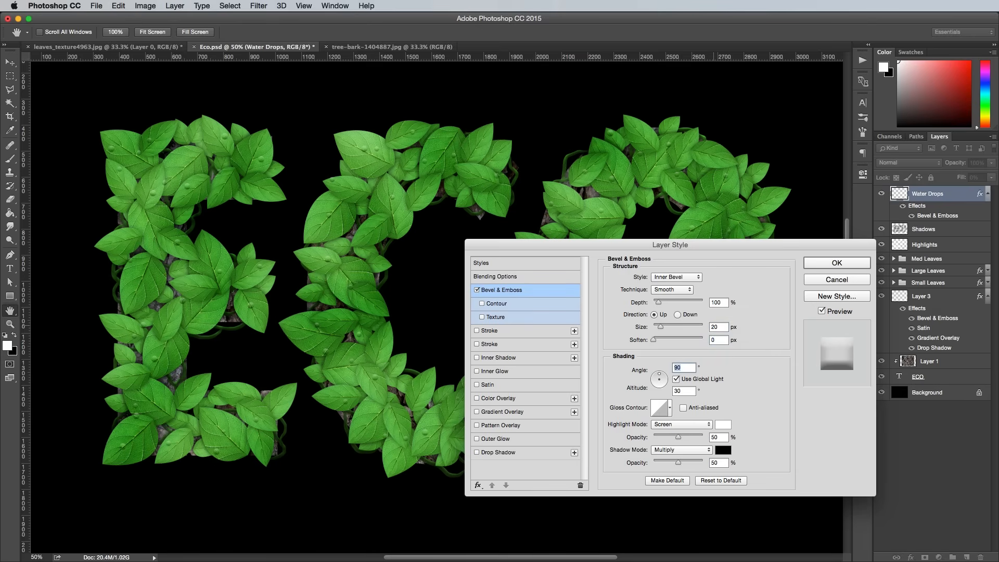
pyautogui.click(677, 379)
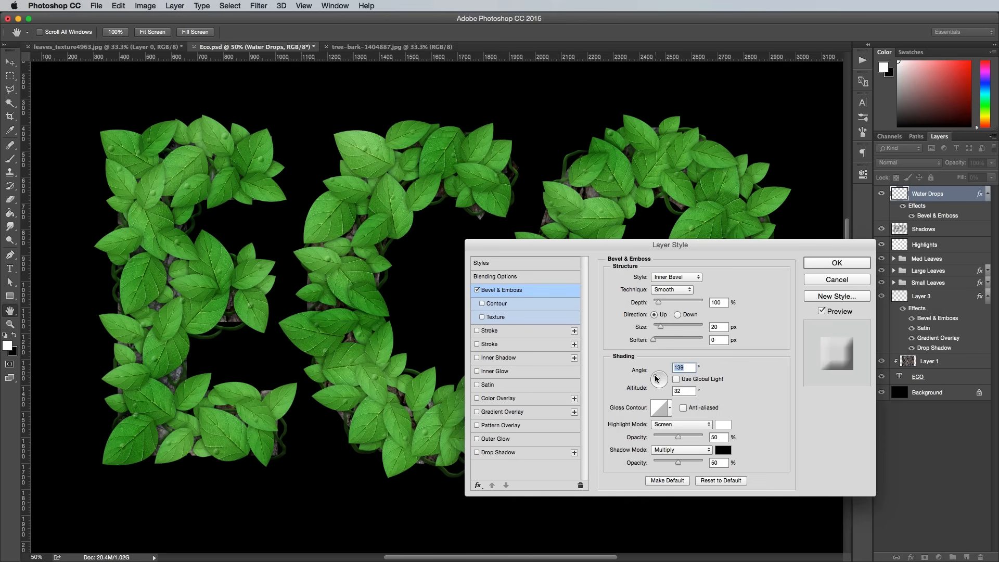
pyautogui.moveTo(662, 399)
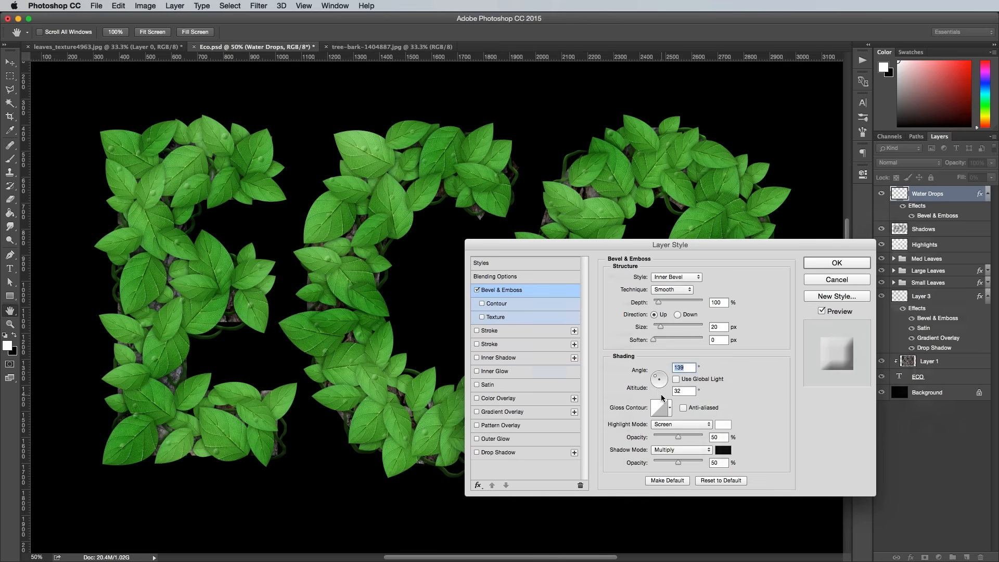
# Add a 35% Screen inner glow and a 35% drop shadow, distance 3, size 7.
pyautogui.click(495, 370)
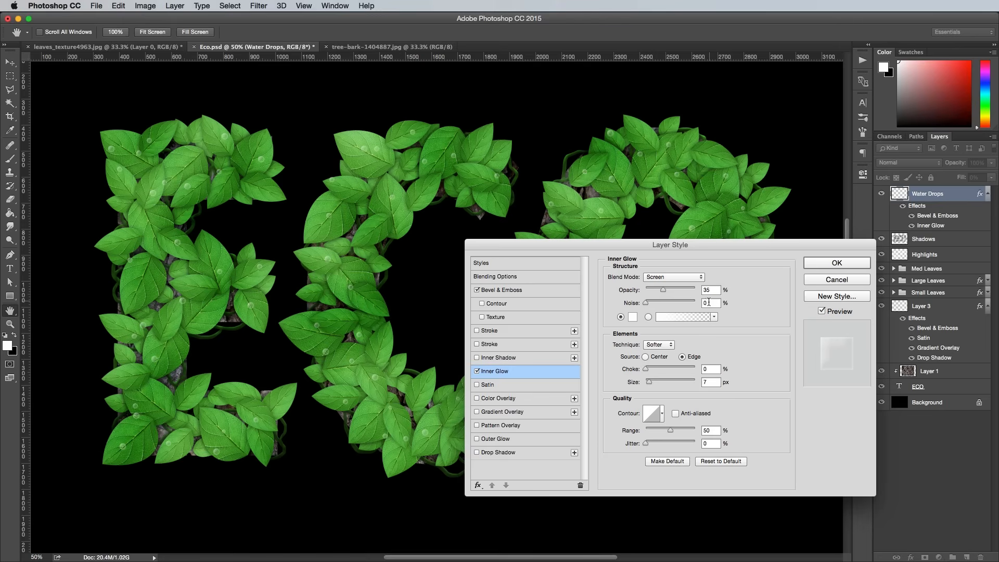
pyautogui.moveTo(709, 358)
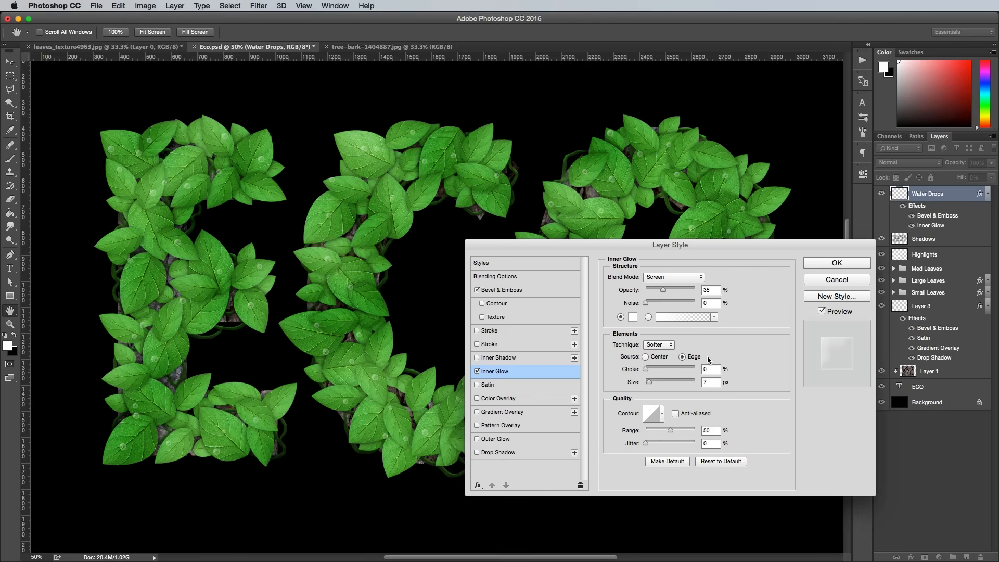
pyautogui.click(498, 452)
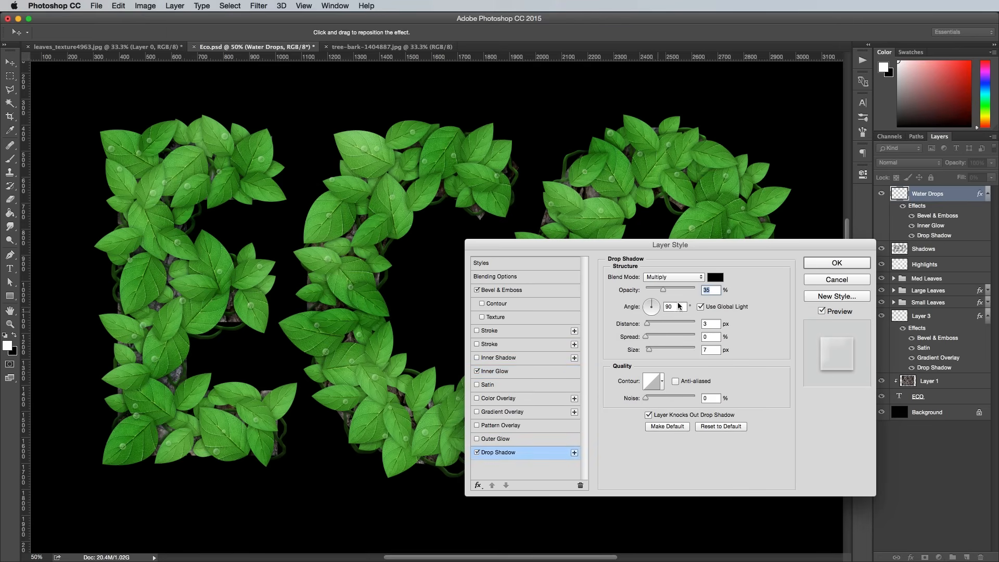